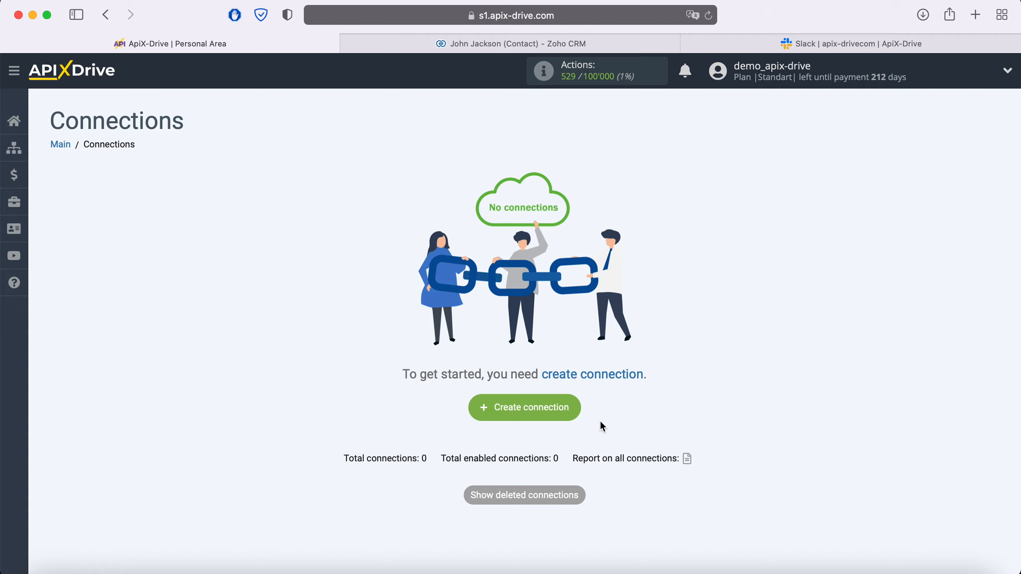
# Step: Create a new connection with Zoho CRM as the source and 'Get Contacts (new)' as the trigger action
pyautogui.click(514, 44)
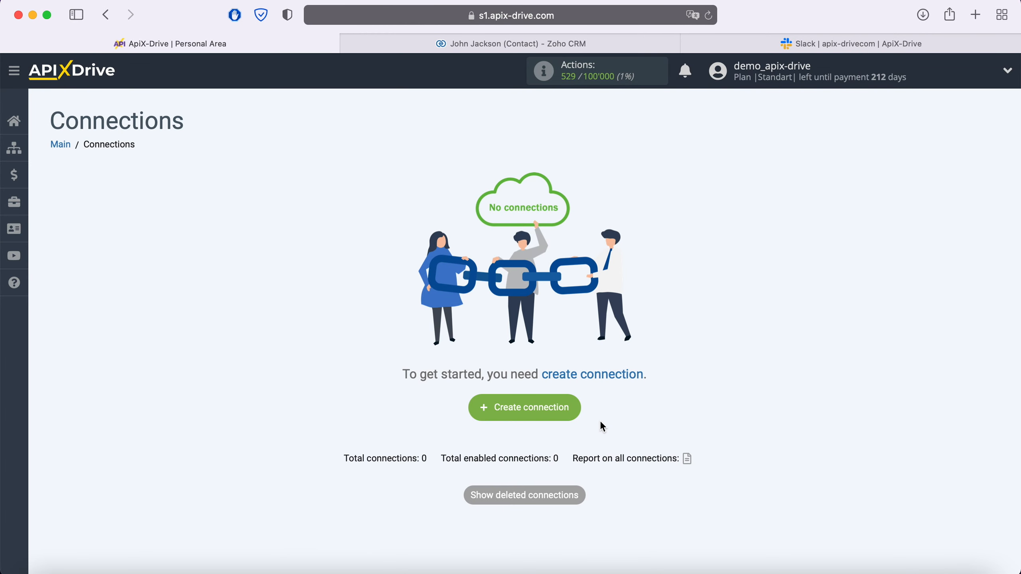
pyautogui.click(524, 406)
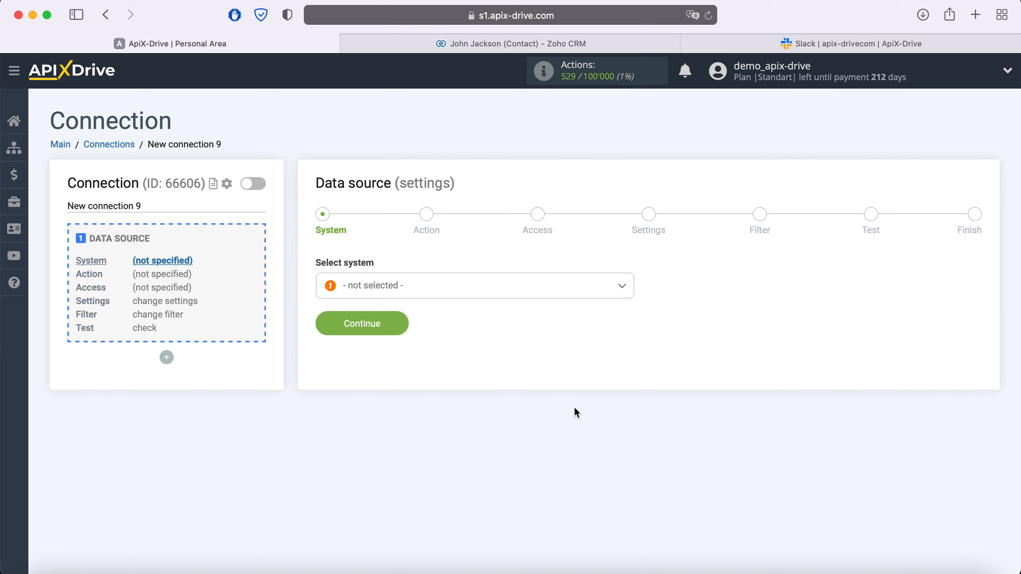
pyautogui.click(474, 285)
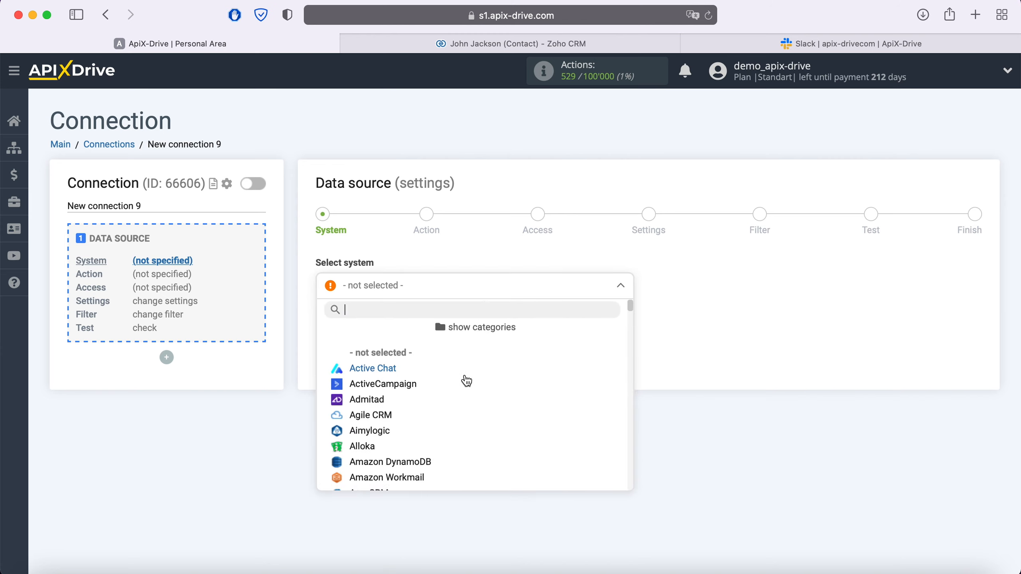
pyautogui.scroll(-3)
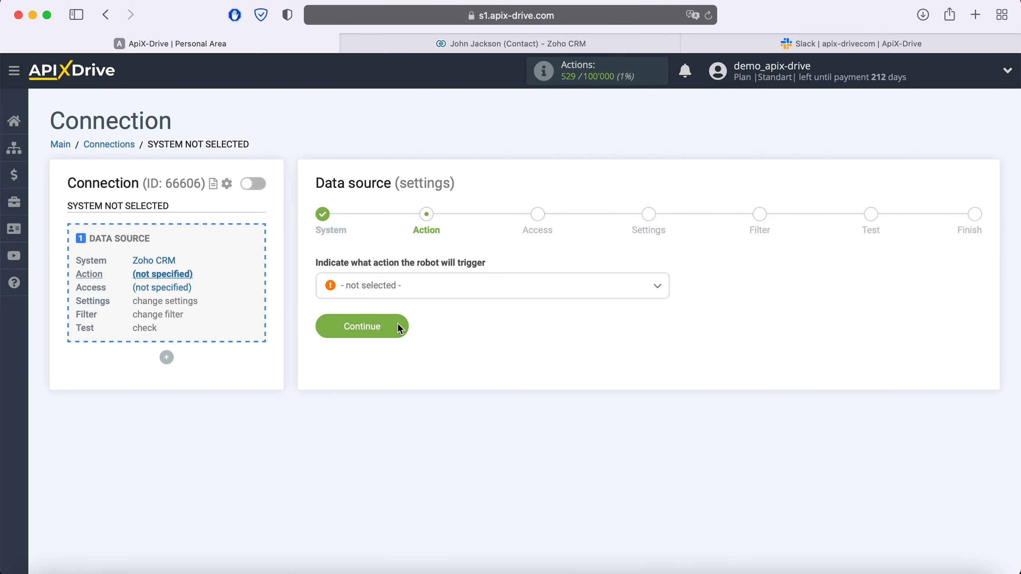
pyautogui.click(492, 285)
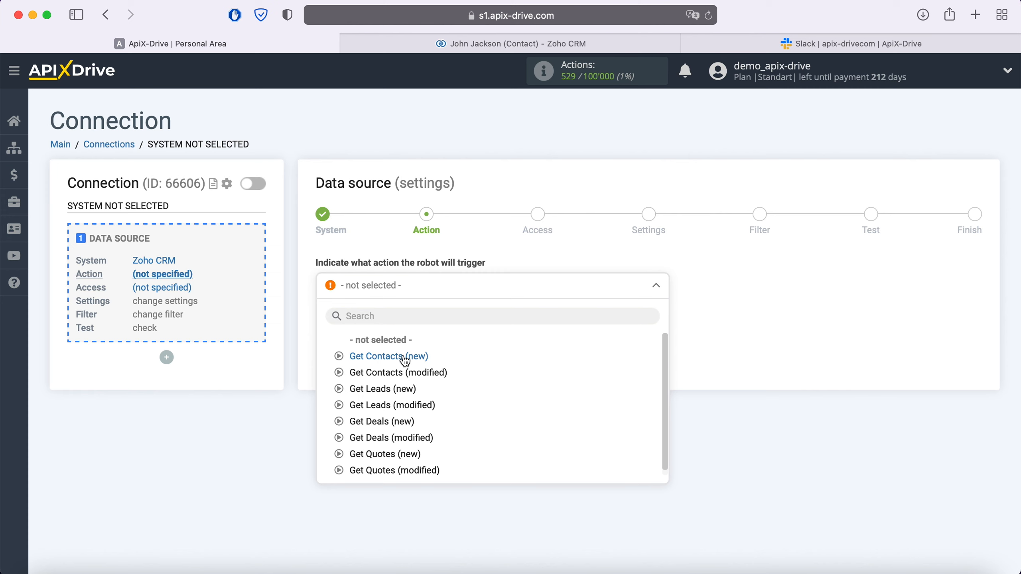
pyautogui.click(389, 356)
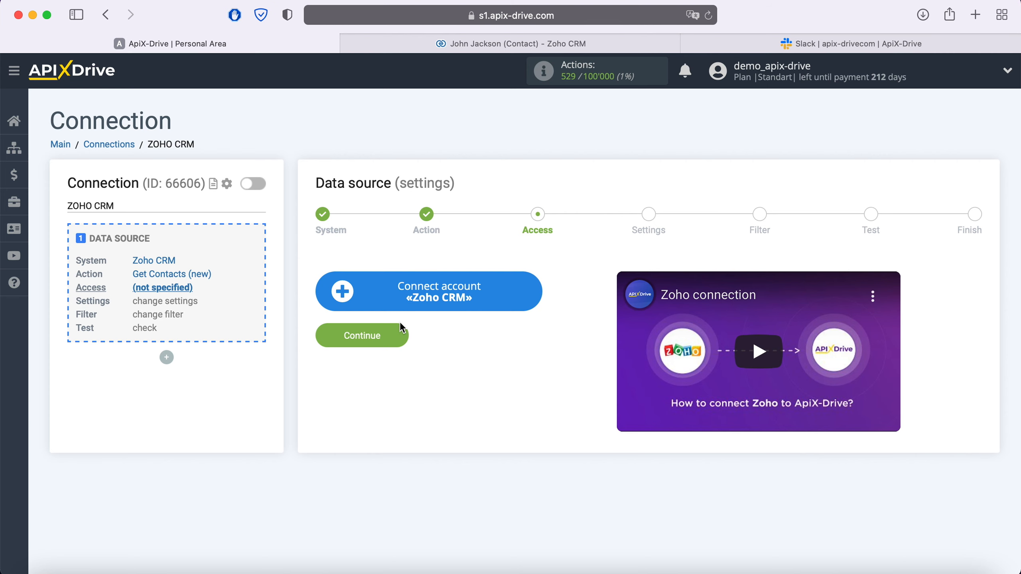
# Step: Connect the Zoho CRM account by signing in with email and password and accepting ApiX-Drive access
pyautogui.click(429, 291)
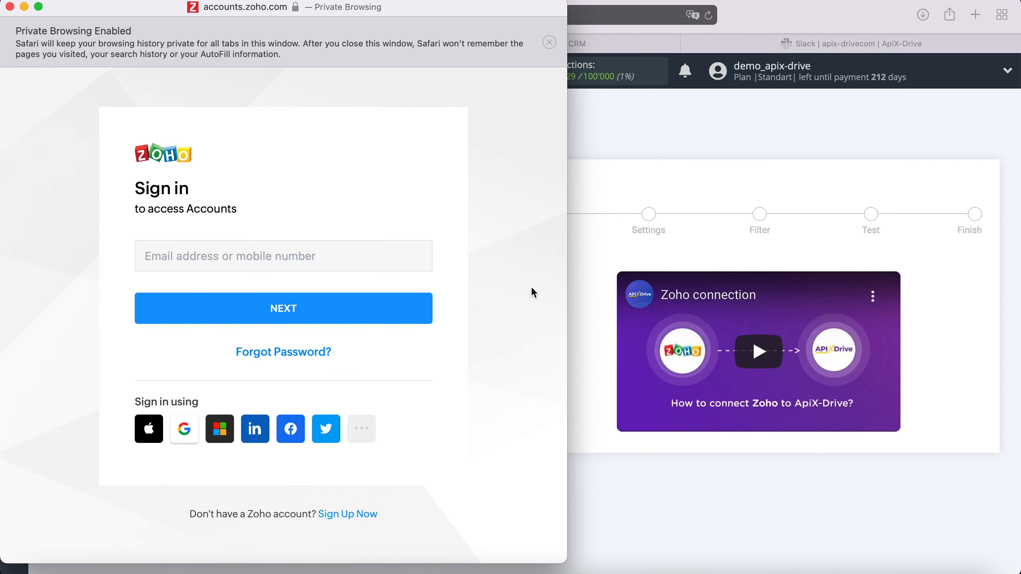
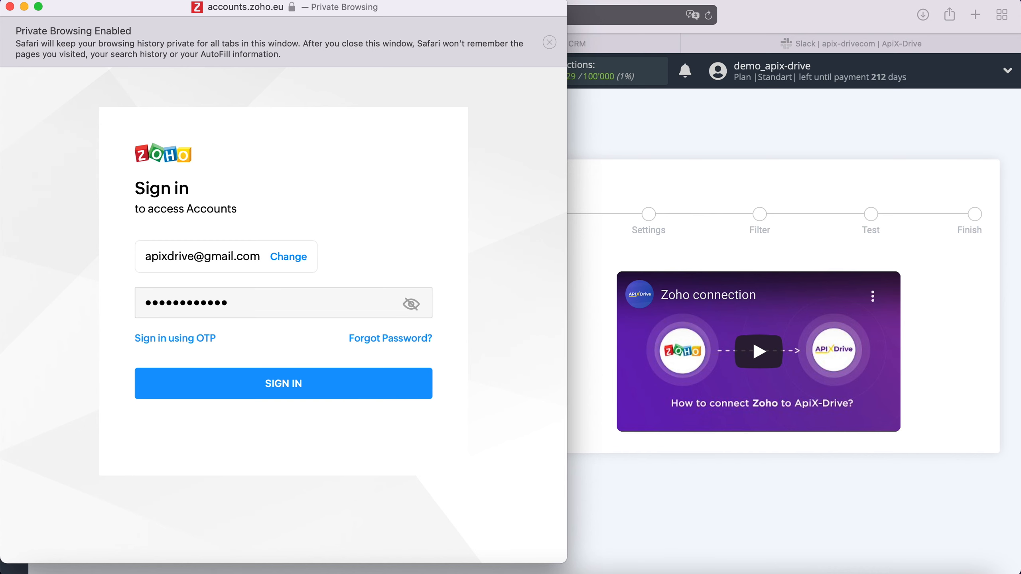
pyautogui.click(282, 382)
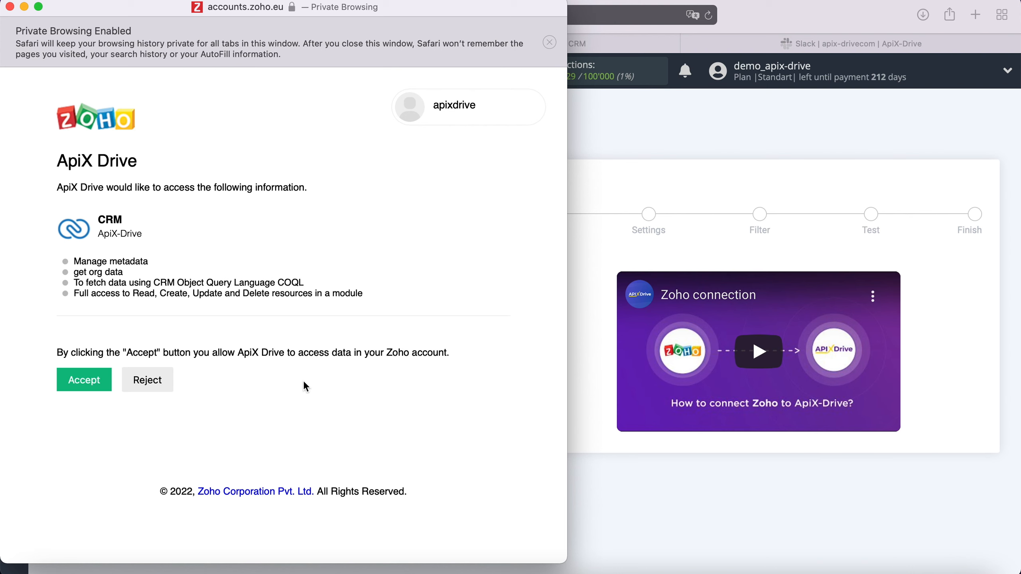
pyautogui.moveTo(108, 382)
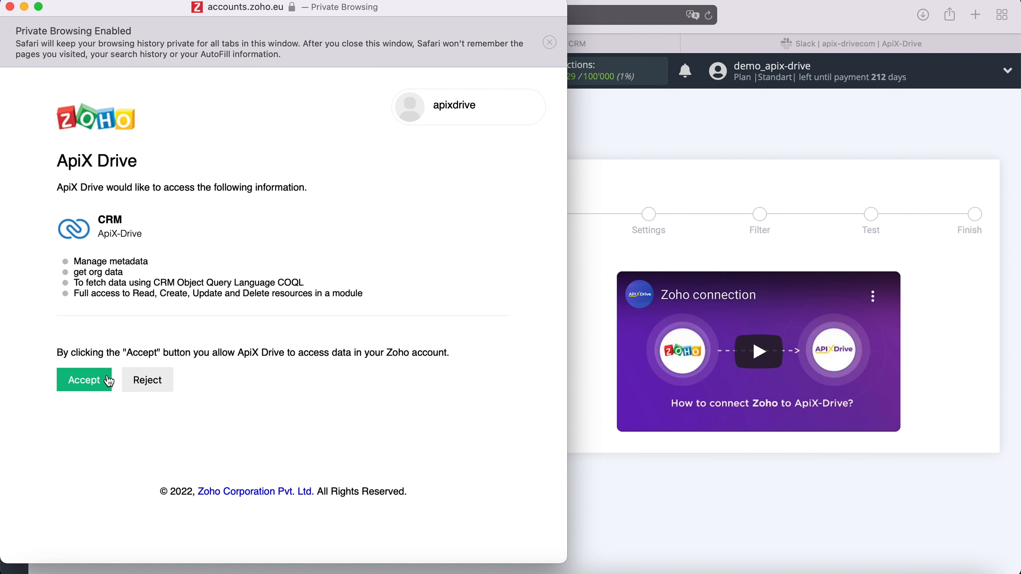
pyautogui.click(83, 380)
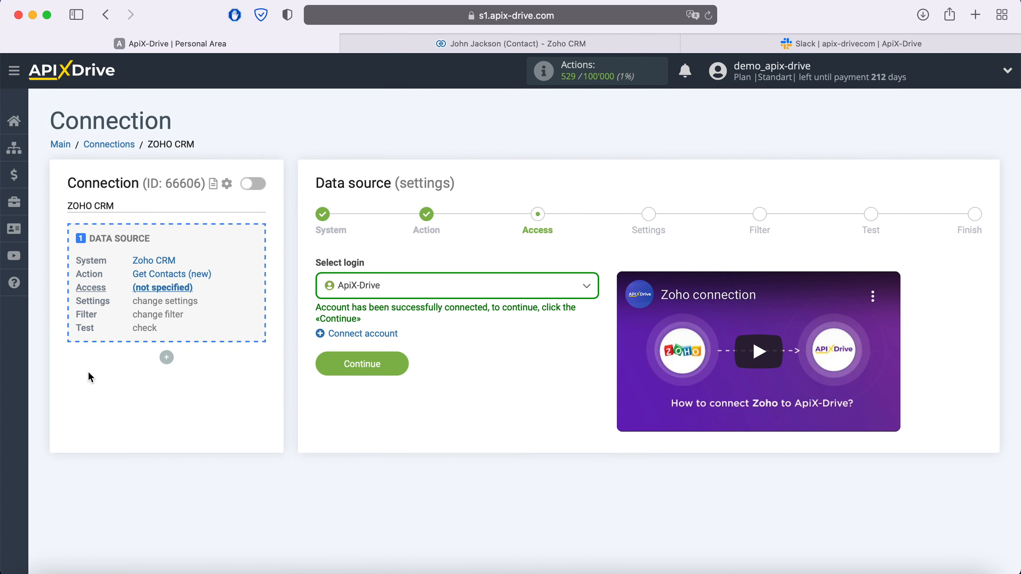
# Step: Use the connected ApiX-Drive login, skip settings and filtering, and load the test contact data
pyautogui.click(456, 286)
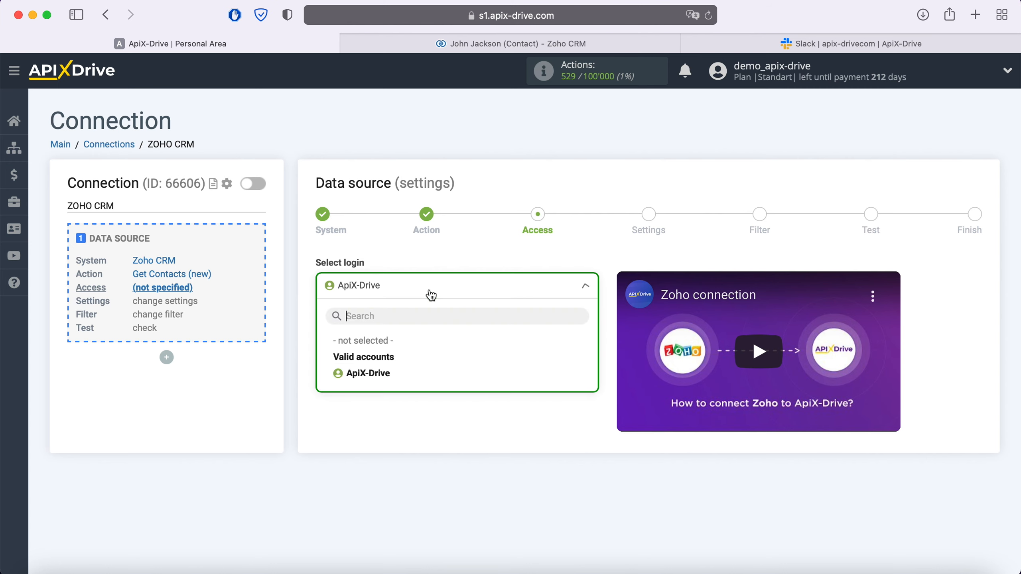
pyautogui.click(368, 374)
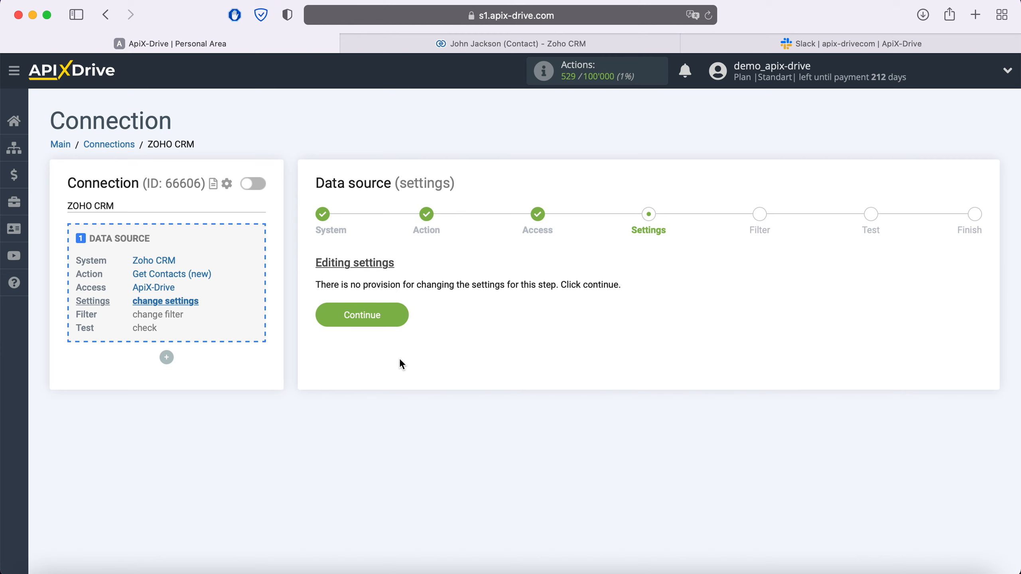
pyautogui.click(361, 314)
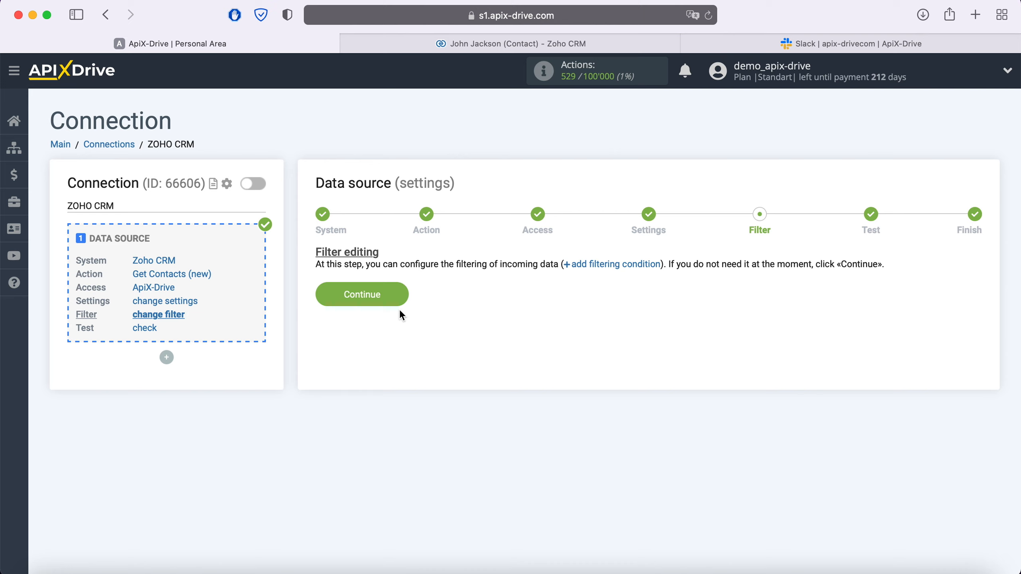
pyautogui.click(361, 293)
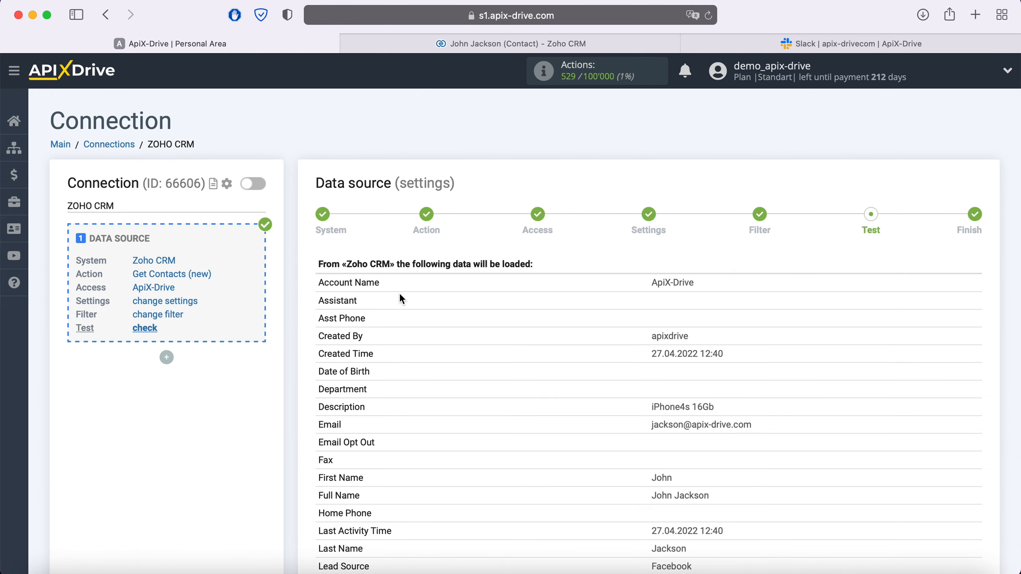
# Step: Review the sample Zoho CRM contact data and finish the data source setup with Next
pyautogui.scroll(-3)
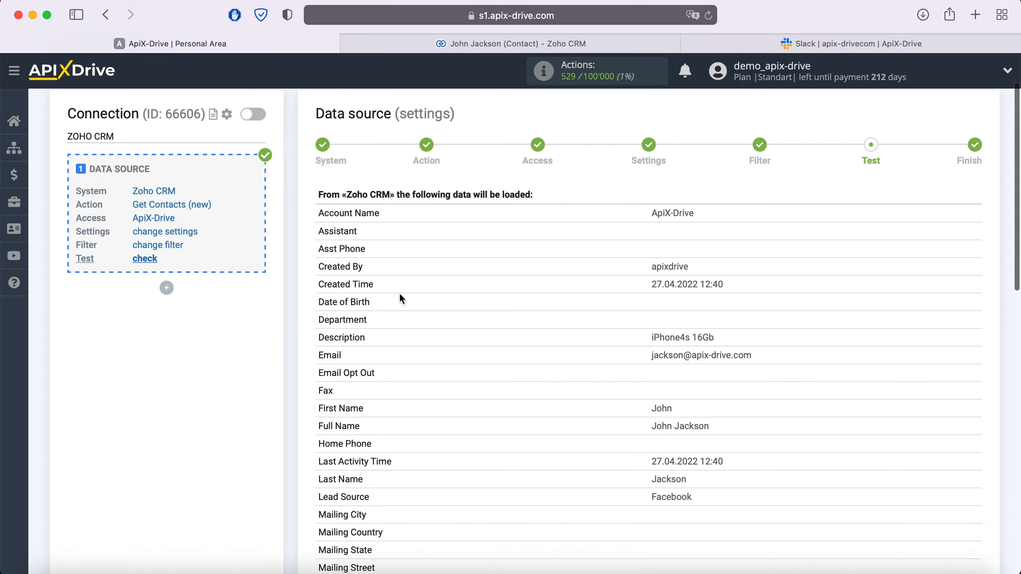
pyautogui.scroll(-3)
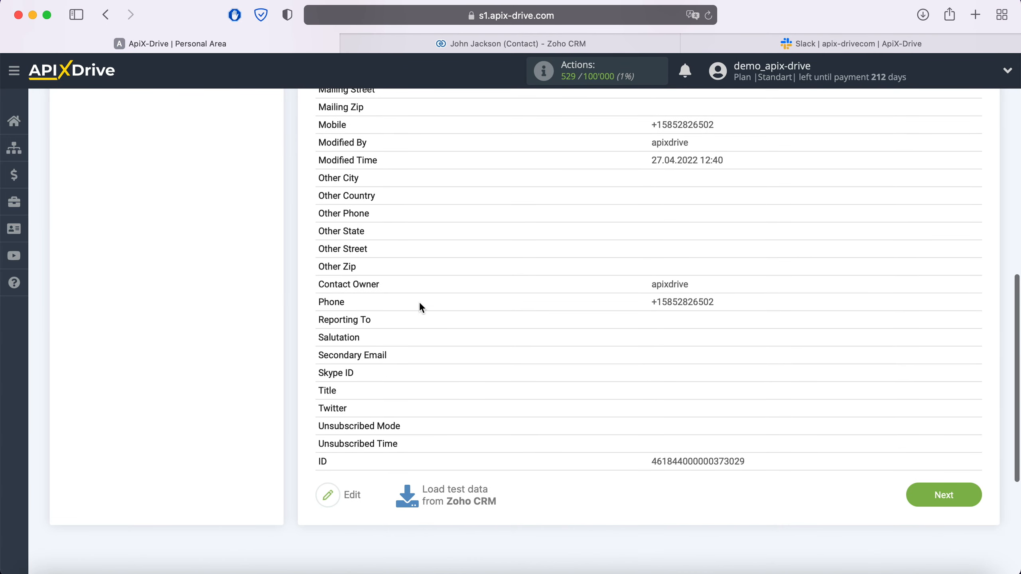
pyautogui.click(943, 494)
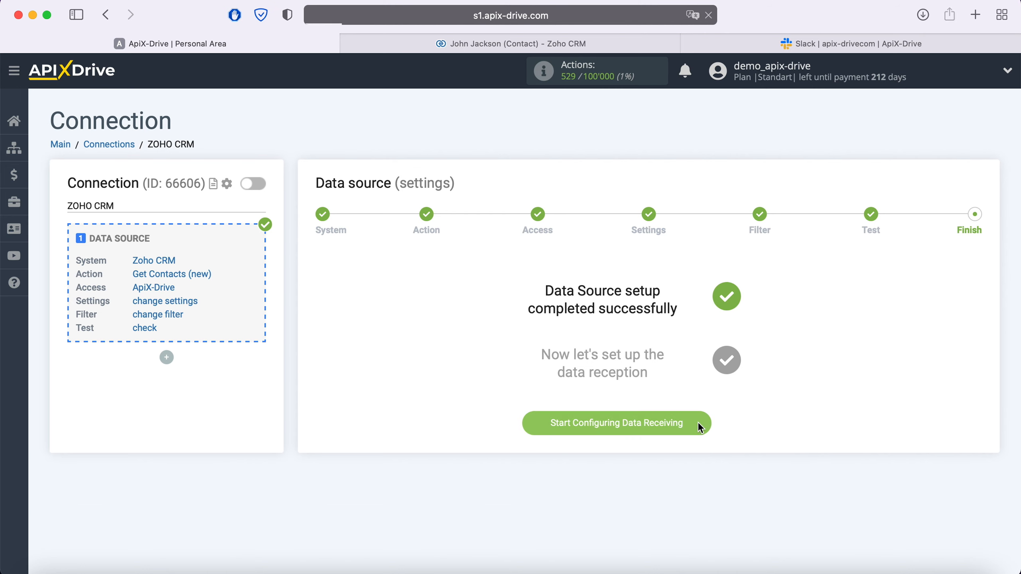
# Step: Begin the data destination setup and choose Slack as the destination system
pyautogui.click(616, 423)
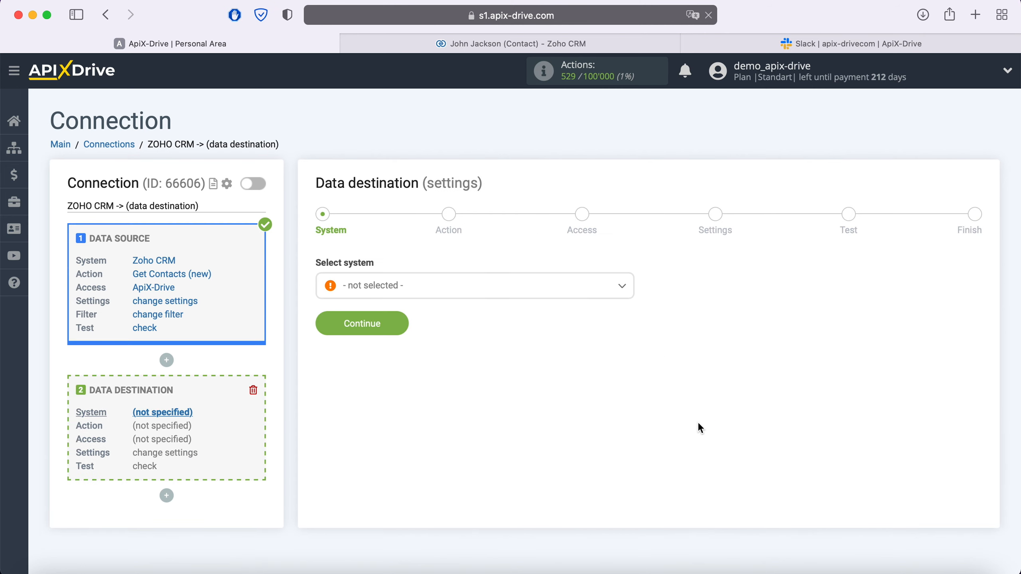
pyautogui.click(474, 286)
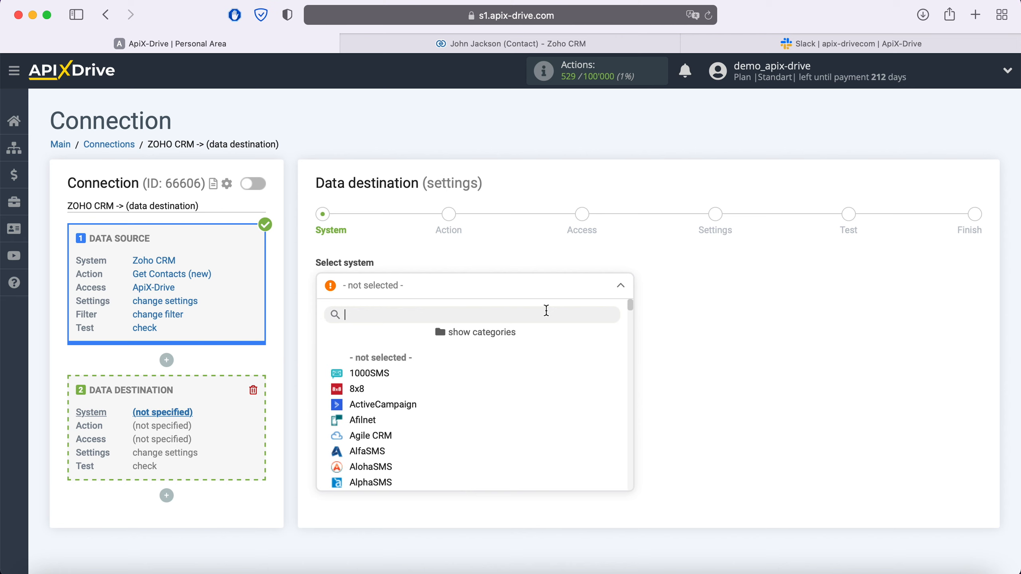
pyautogui.scroll(-3)
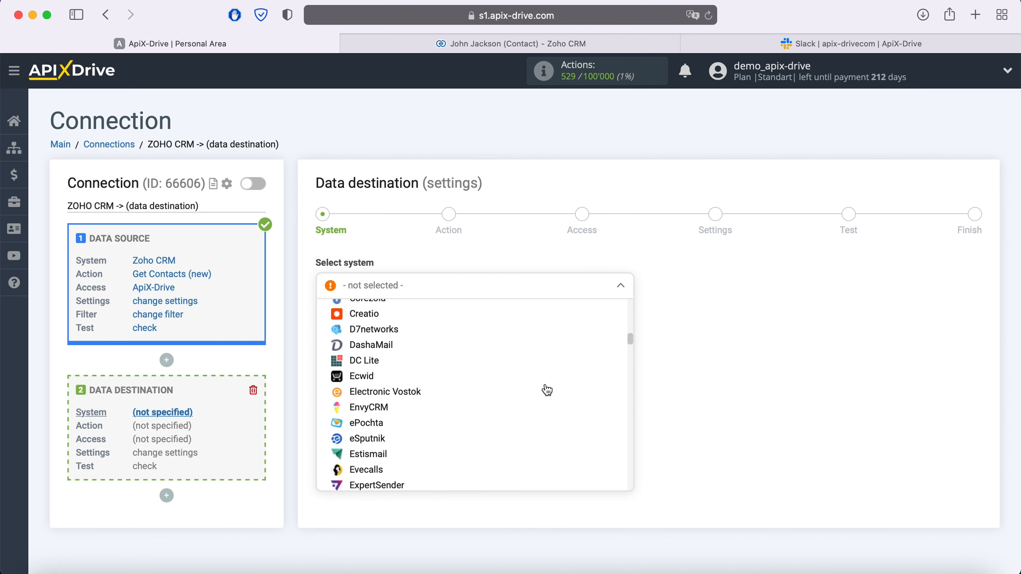
pyautogui.scroll(-3)
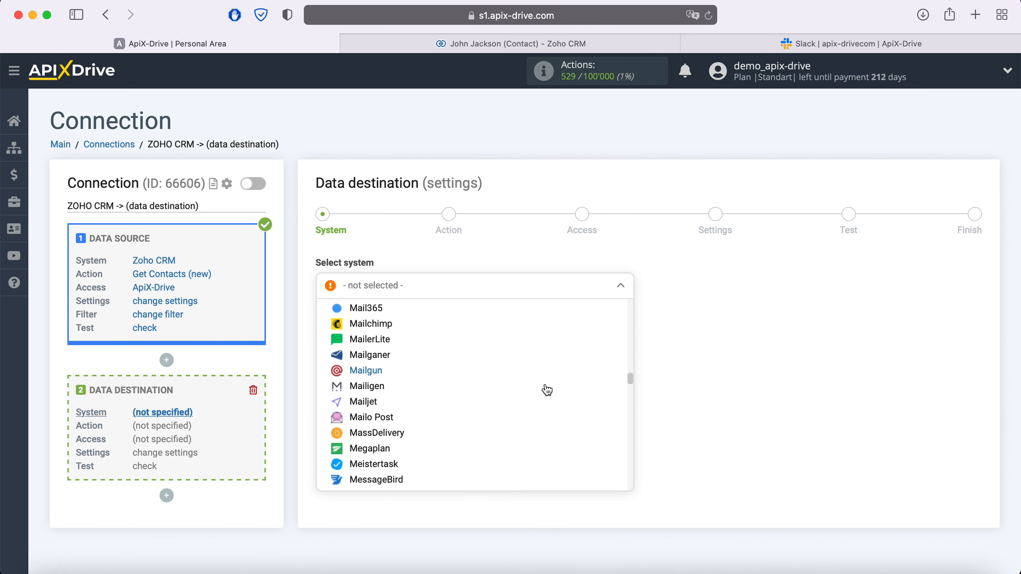
pyautogui.scroll(-3)
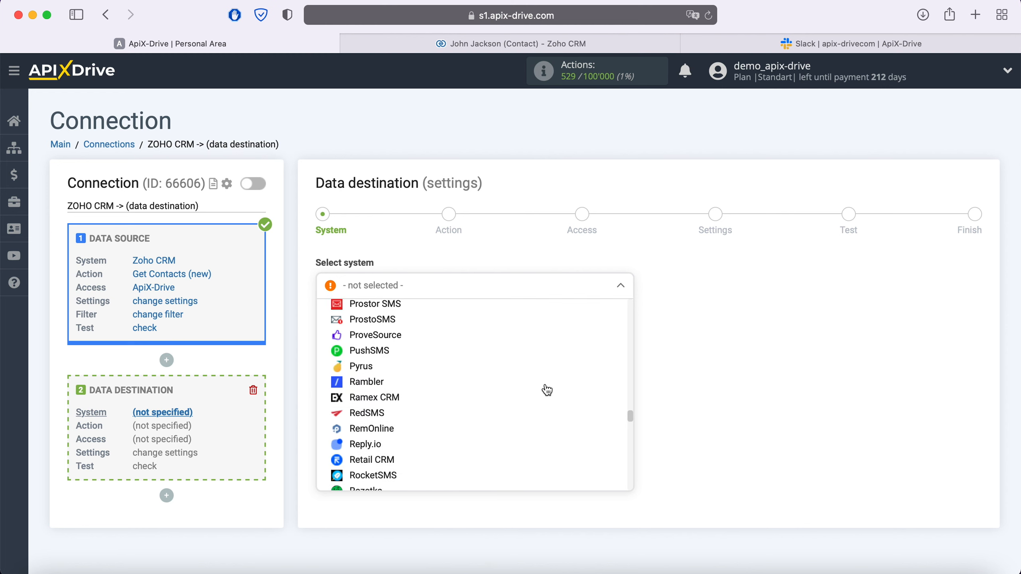
pyautogui.scroll(-3)
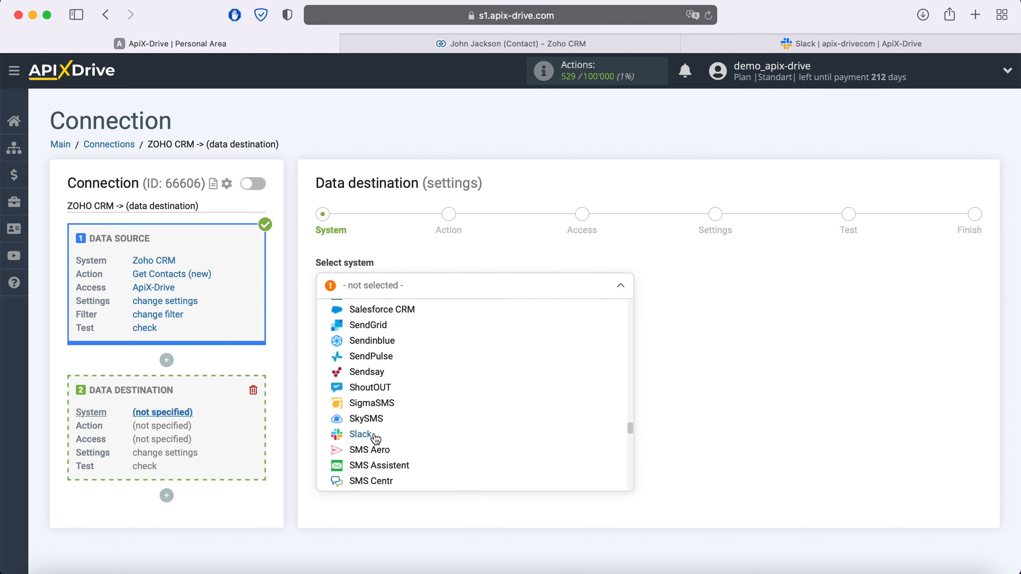
pyautogui.click(359, 434)
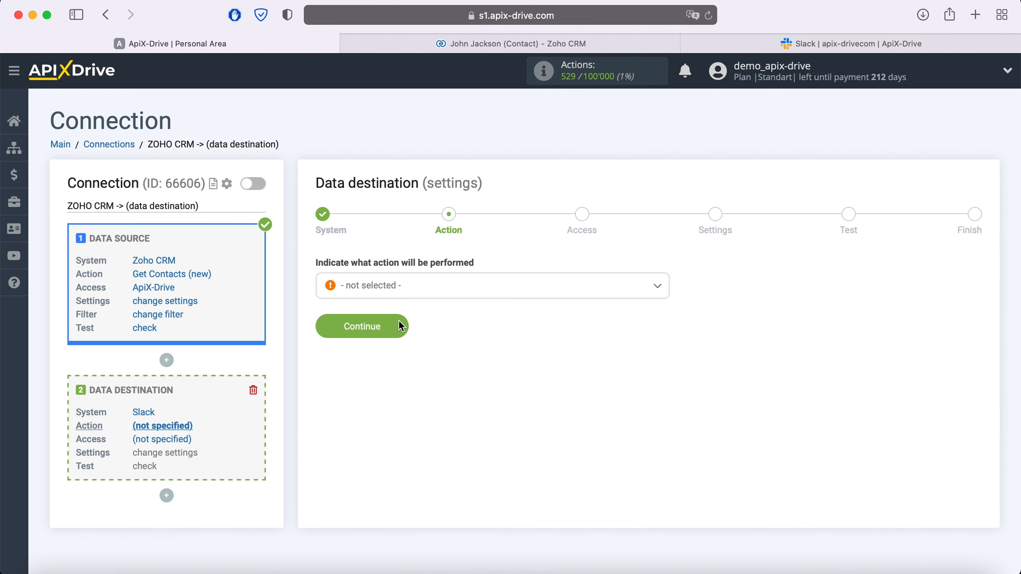
# Step: Set the Slack action to 'Send Message (channel)' and continue to the access step
pyautogui.click(492, 285)
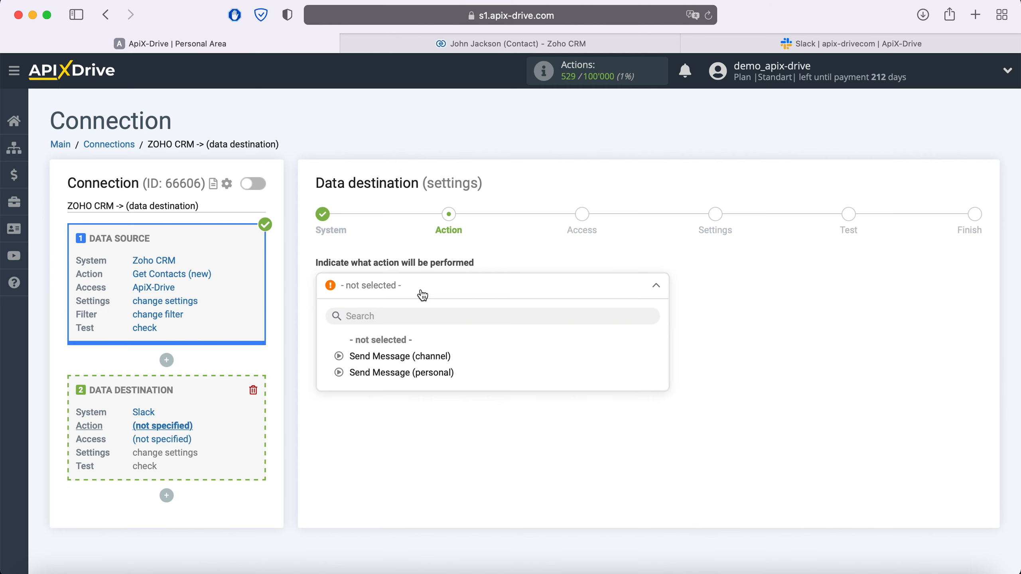
pyautogui.click(400, 357)
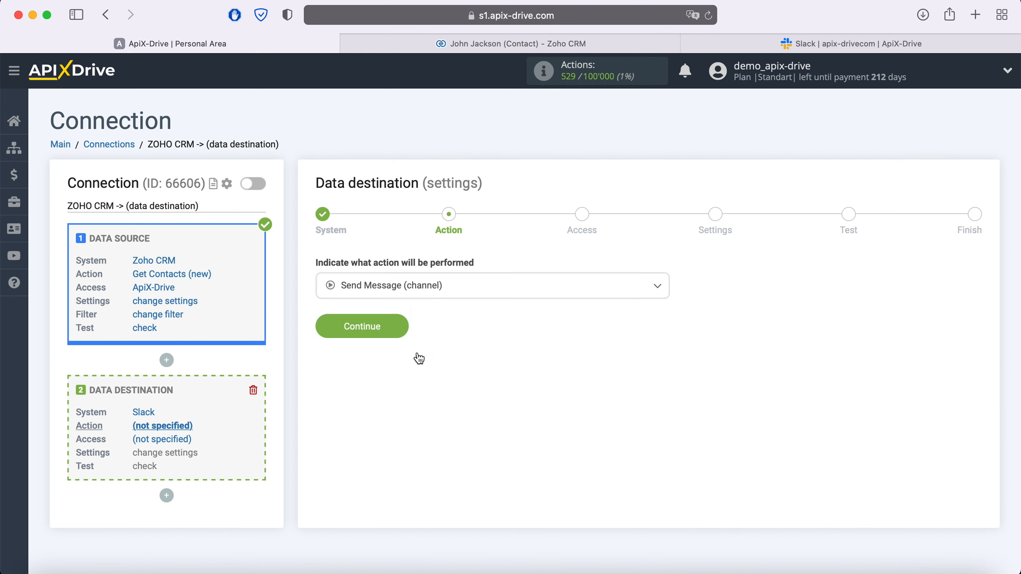
pyautogui.click(361, 325)
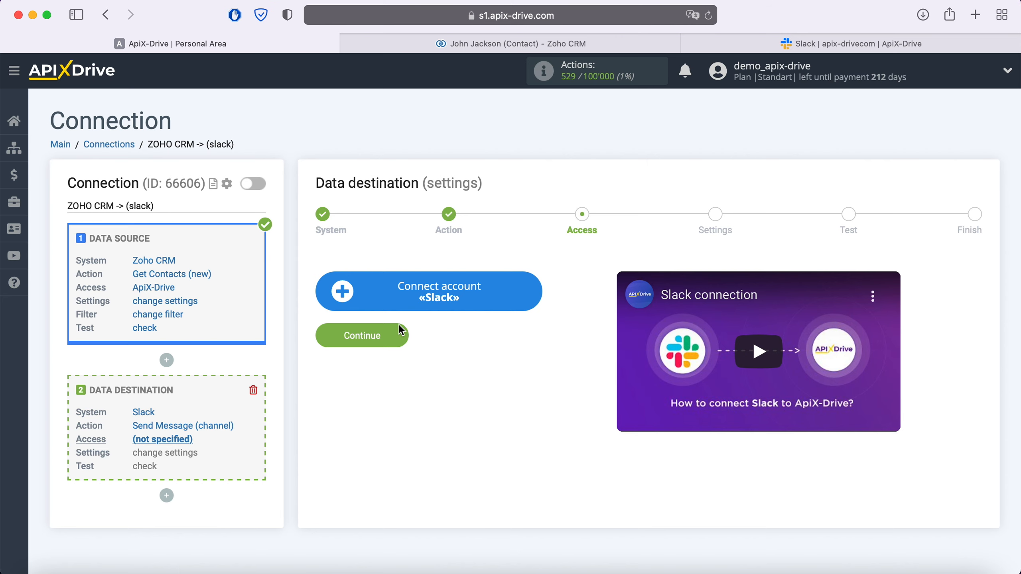
pyautogui.moveTo(534, 287)
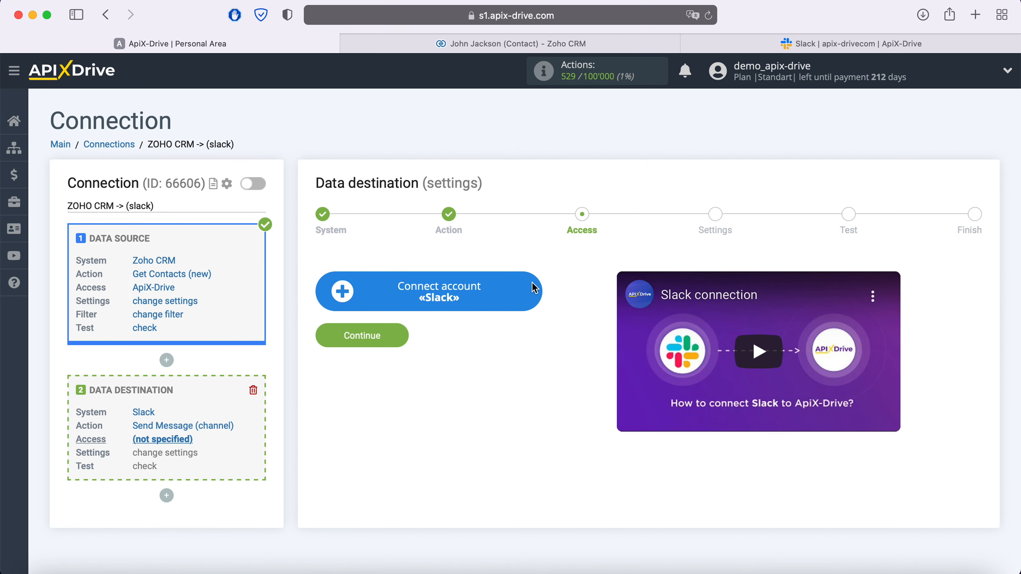
# Step: Start connecting a Slack account for the destination
pyautogui.click(429, 292)
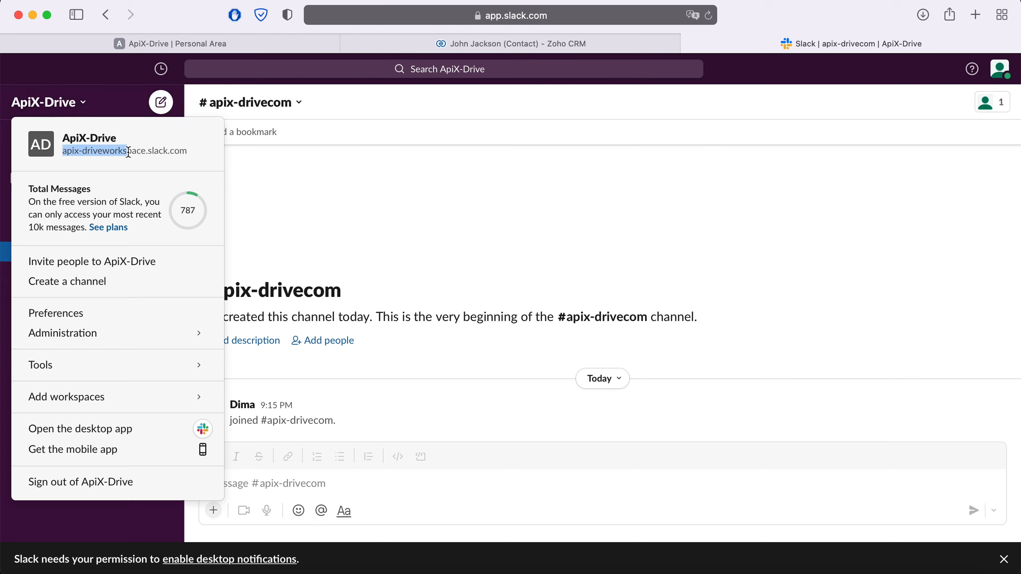
# Step: Copy the apix-driveworkspace.slack.com workspace address from the Slack workspace menu
pyautogui.rightClick(130, 159)
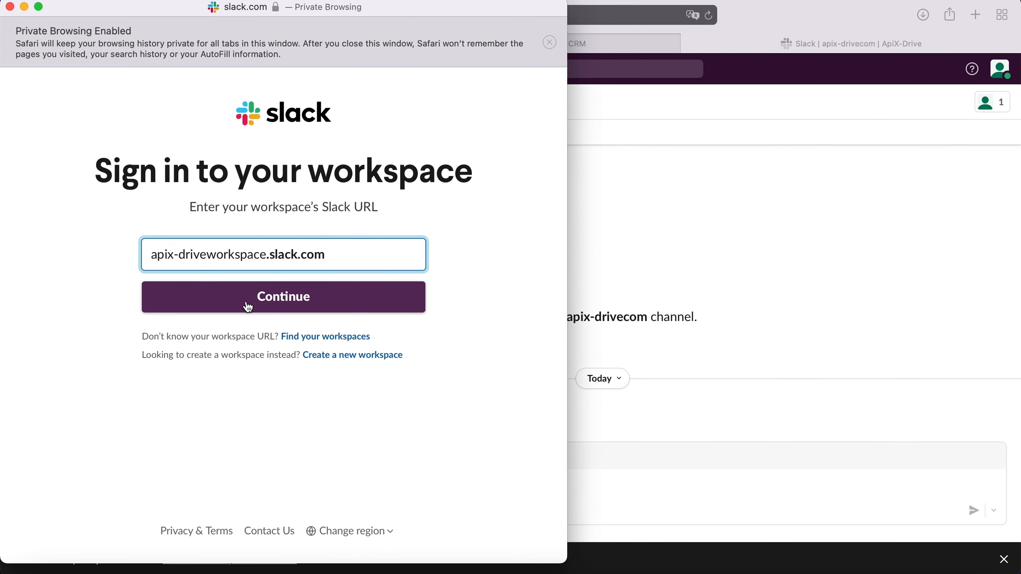
pyautogui.click(282, 297)
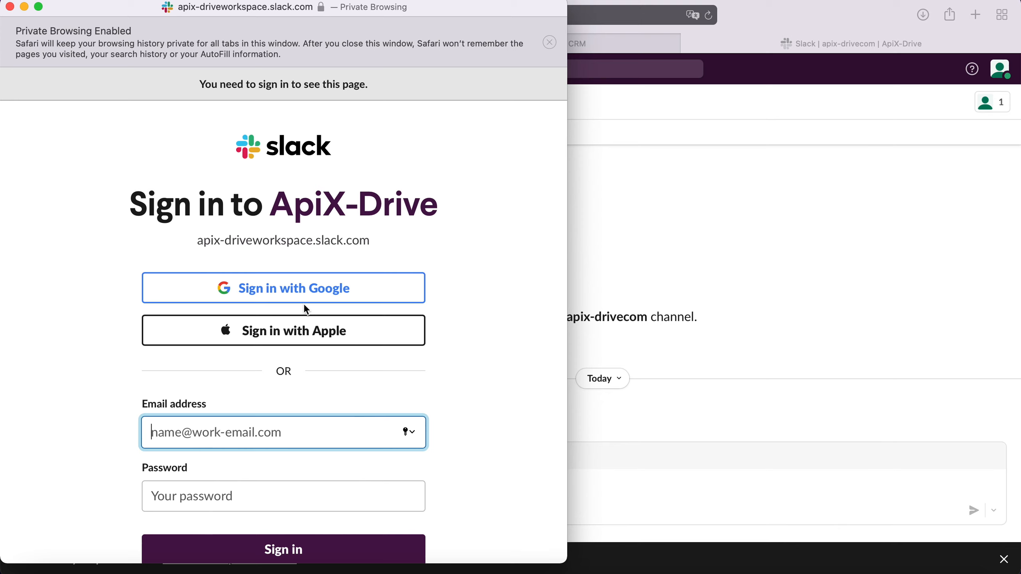
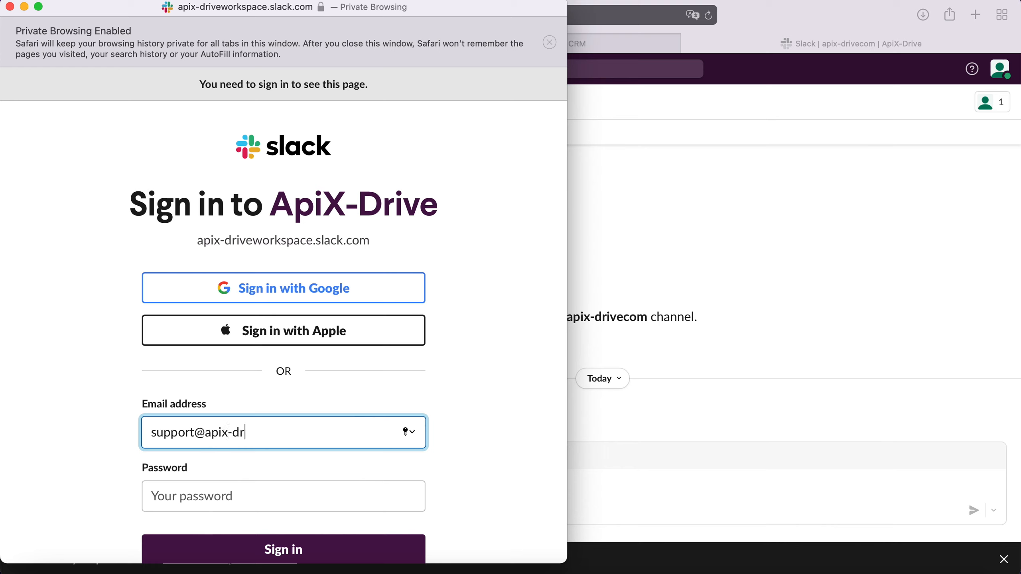
pyautogui.click(282, 496)
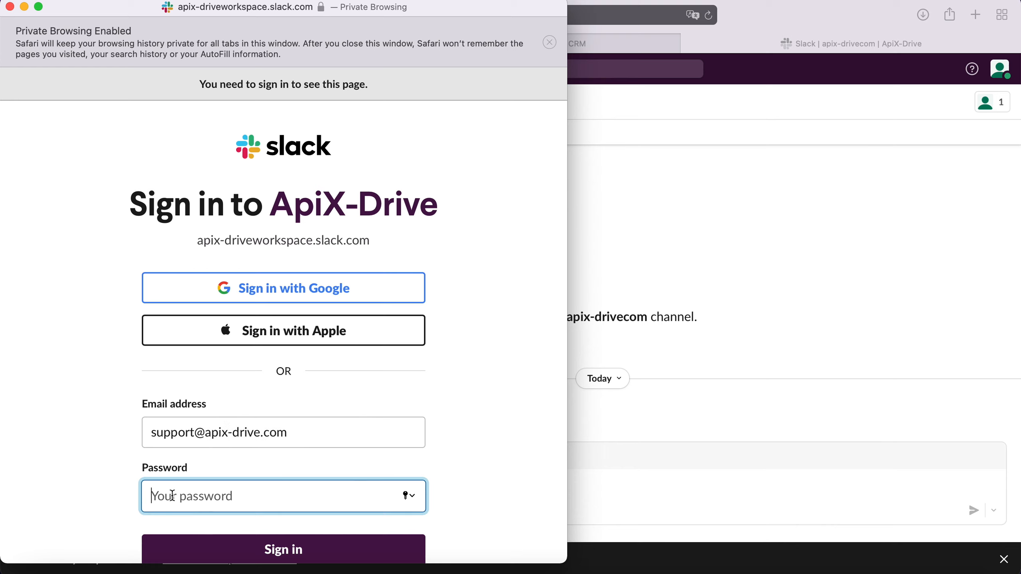
pyautogui.write('password')
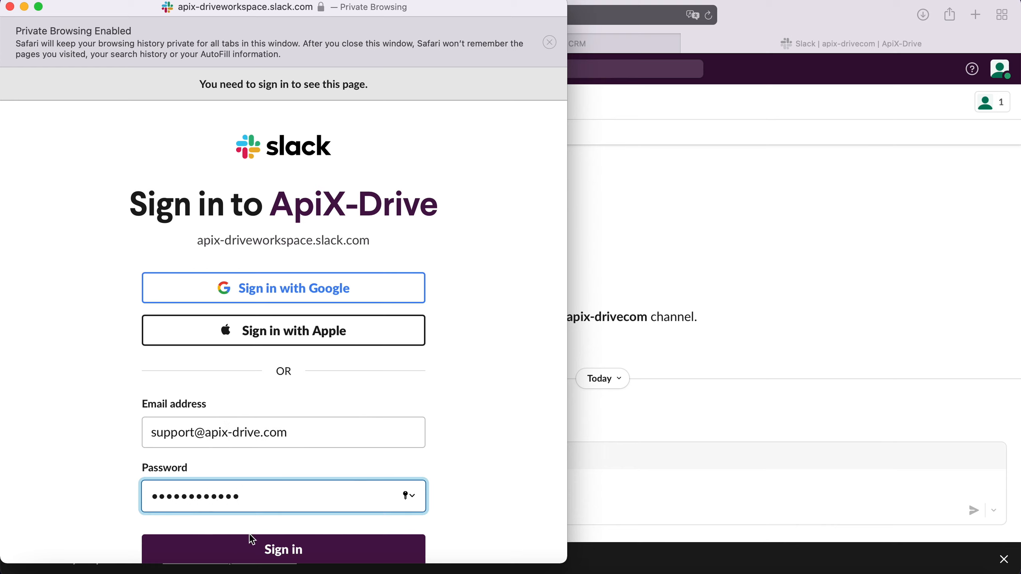
pyautogui.click(282, 549)
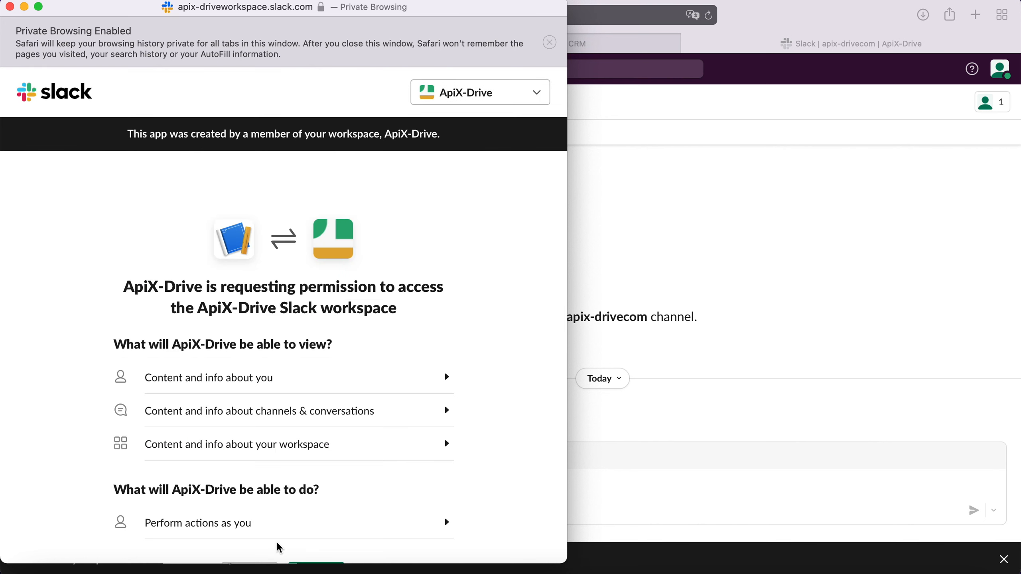
# Step: Allow ApiX-Drive to access the Slack workspace
pyautogui.scroll(-3)
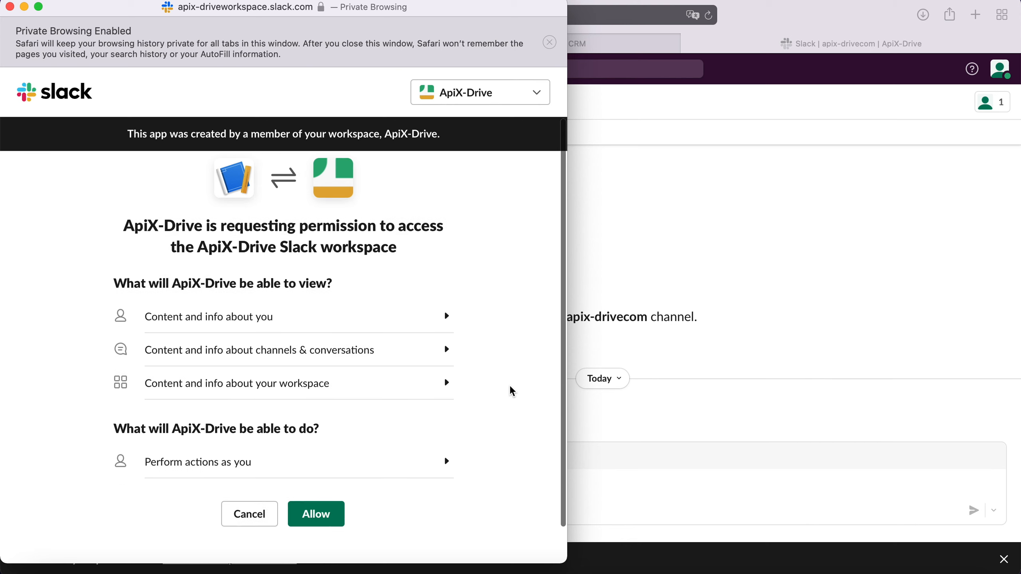
pyautogui.click(316, 514)
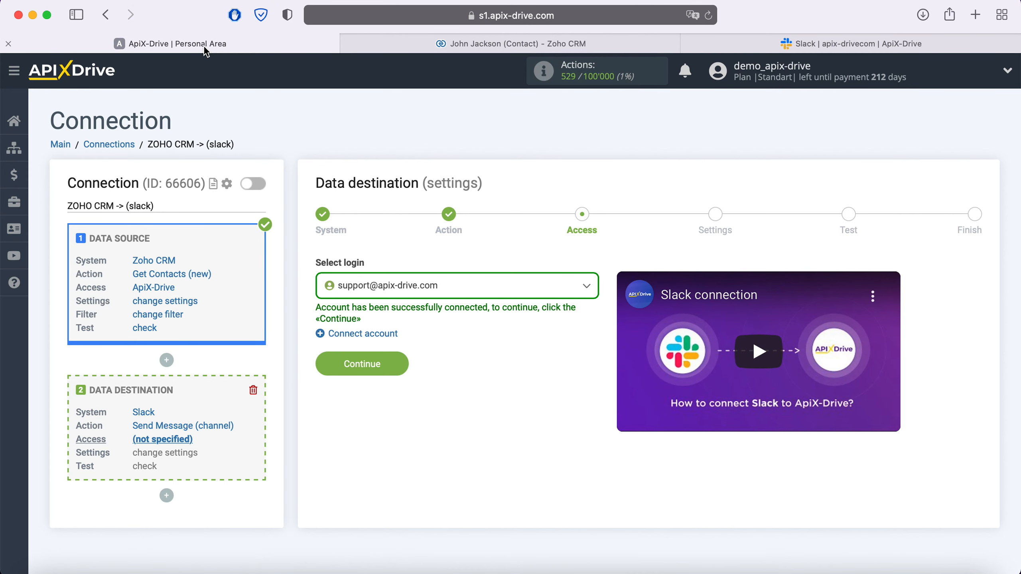
pyautogui.moveTo(476, 280)
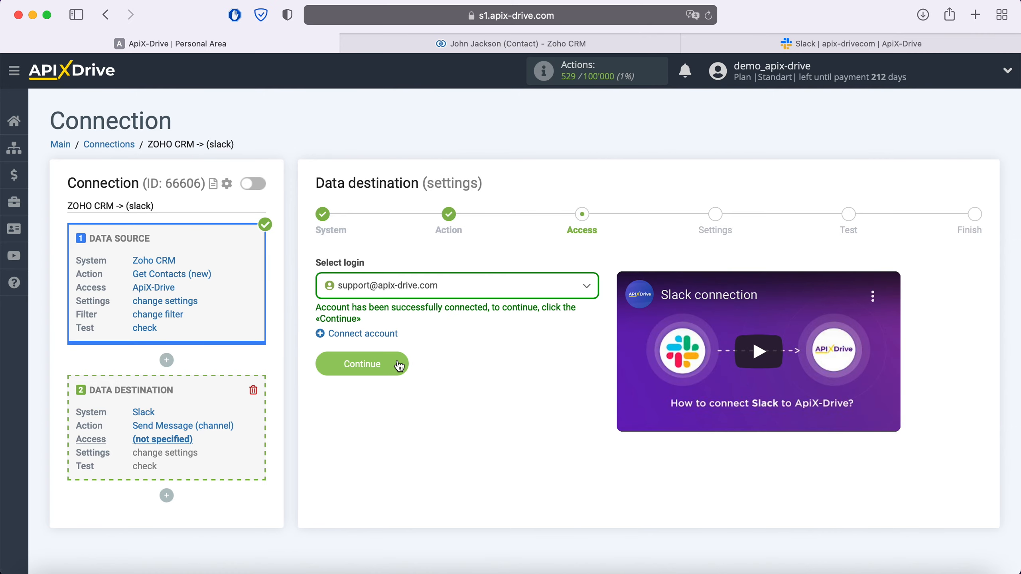
# Step: Accept the connected Slack login and continue to the message settings
pyautogui.click(361, 364)
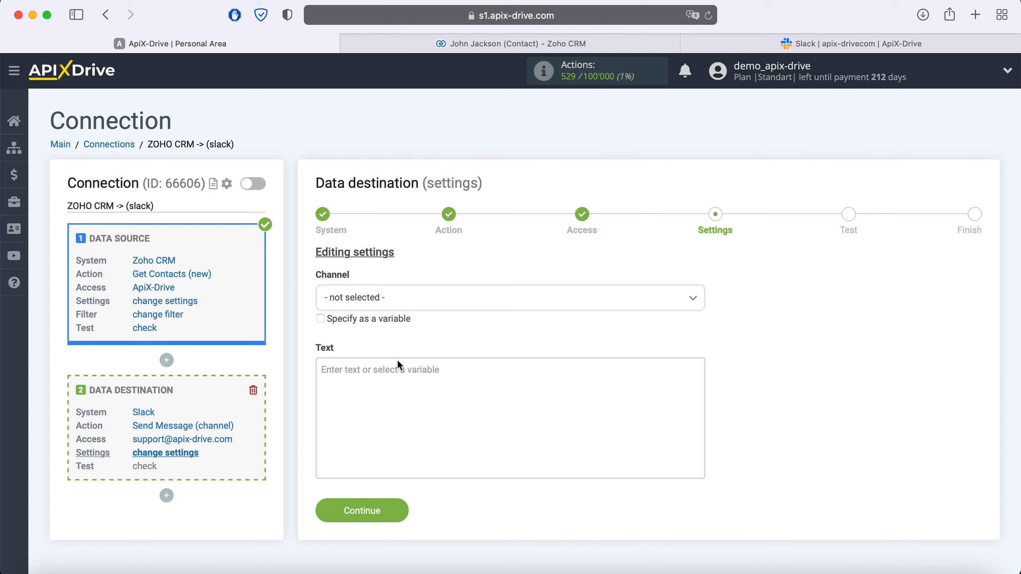
# Step: Target the apix-drivecom channel and insert the contact's Created Time into the message text
pyautogui.click(510, 298)
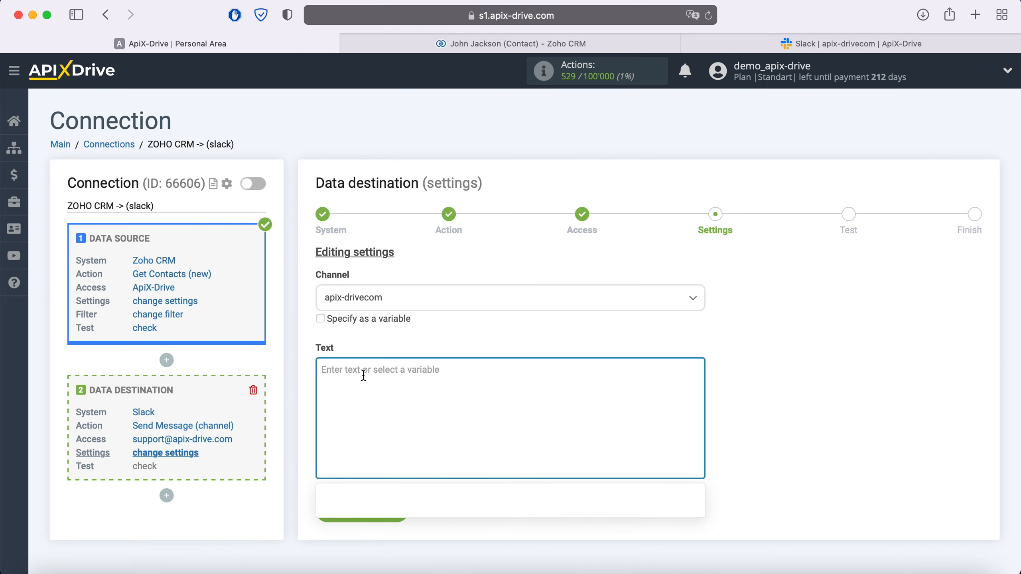
pyautogui.click(510, 416)
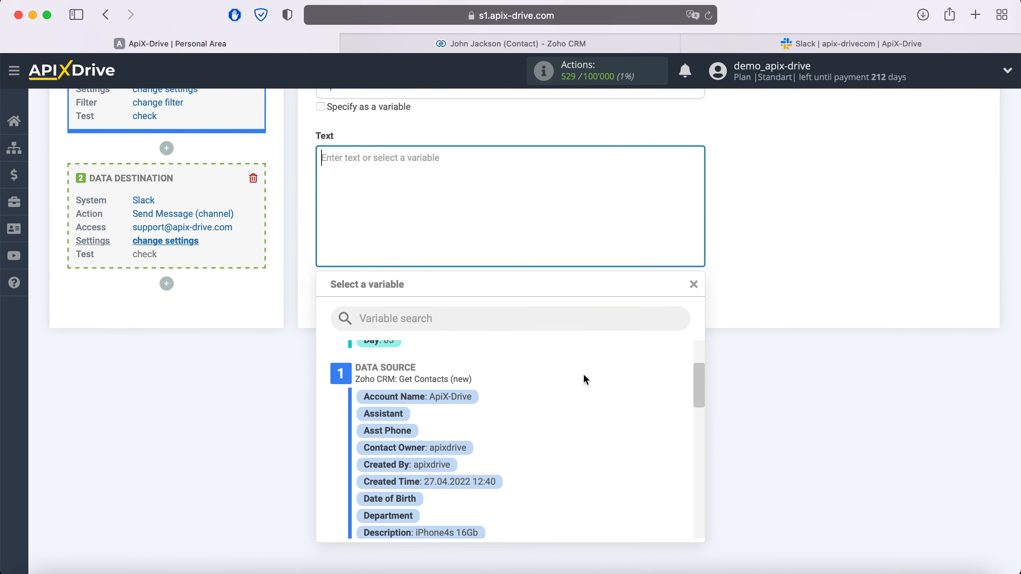
pyautogui.click(393, 482)
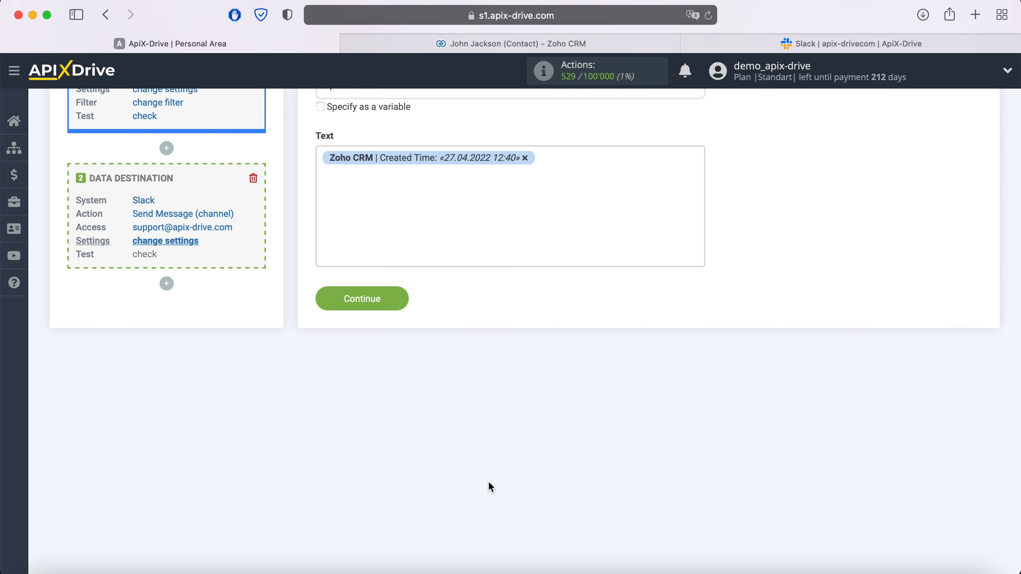
# Step: Add the Name line with the Full Name variable and an Email line with the Email variable
pyautogui.click(536, 157)
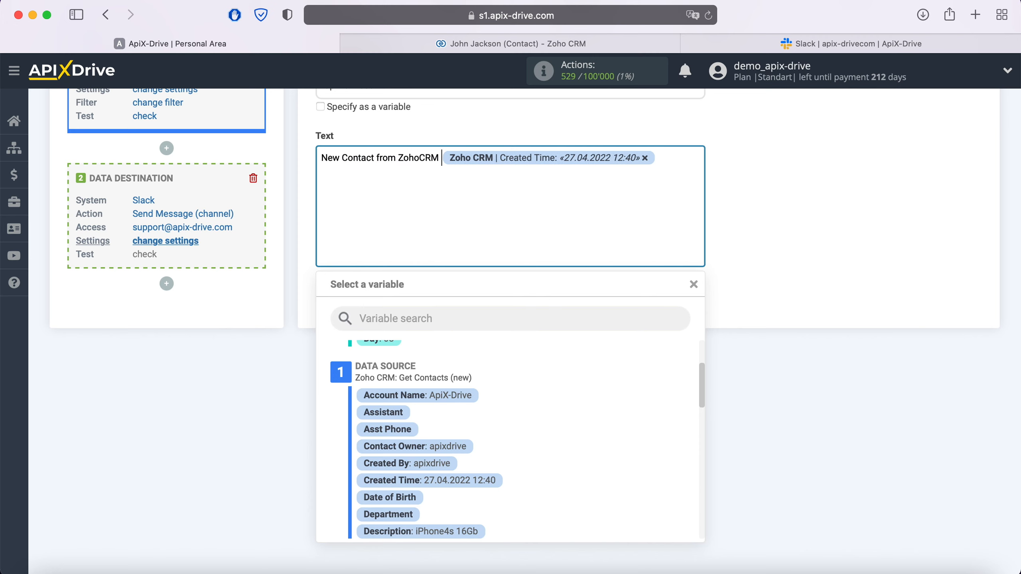
pyautogui.click(663, 158)
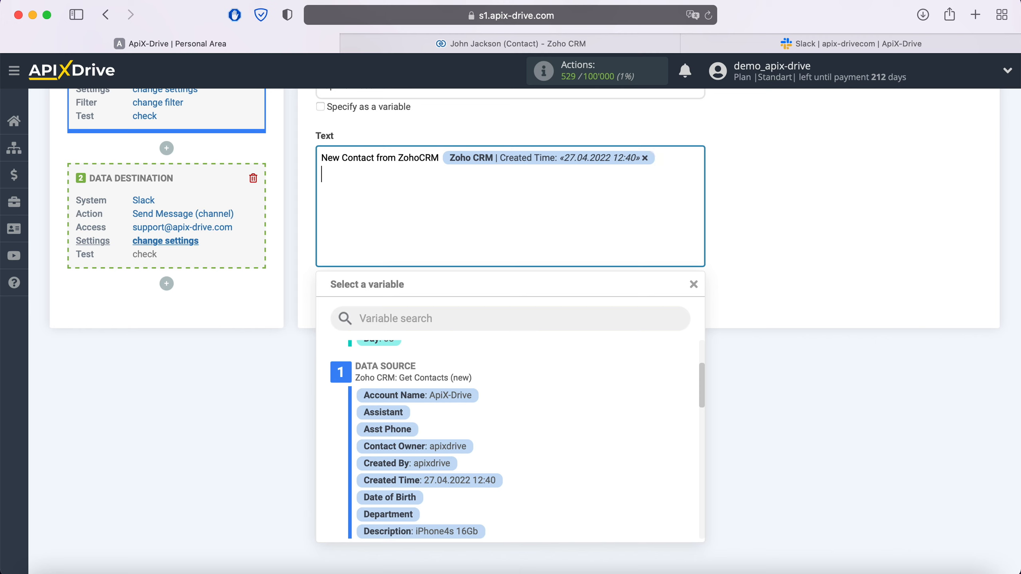
pyautogui.write('Name')
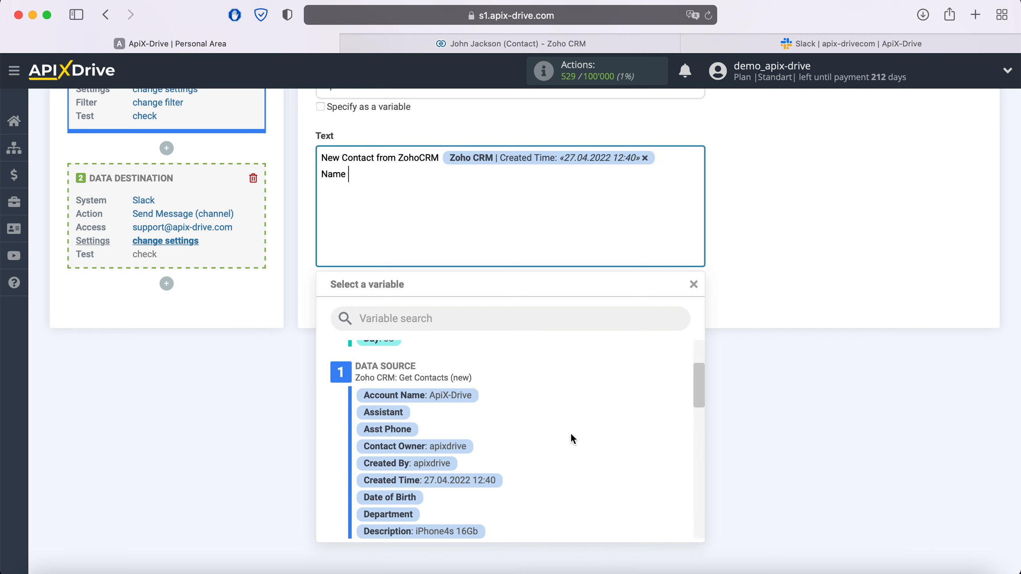
pyautogui.scroll(-3)
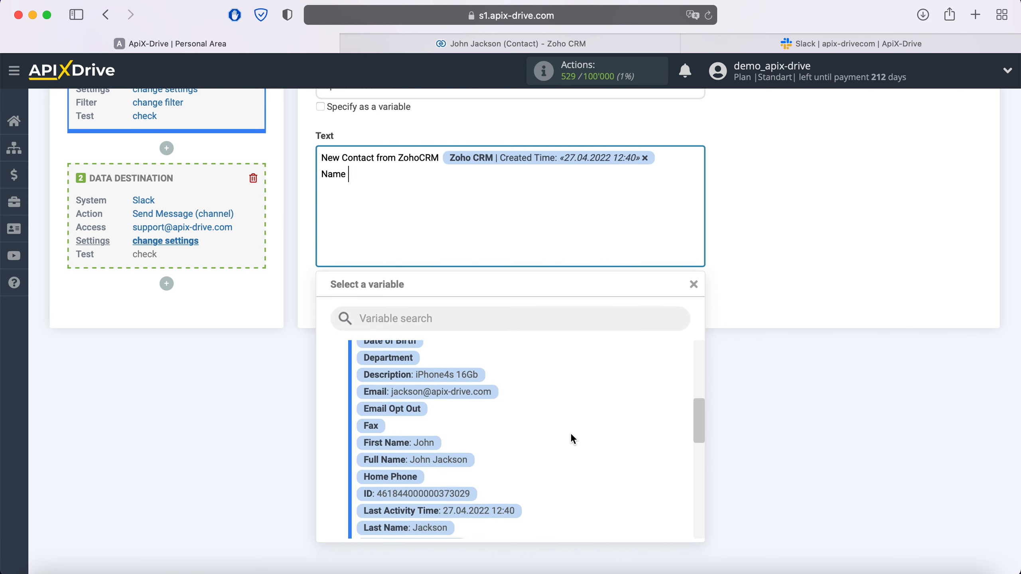
pyautogui.click(416, 460)
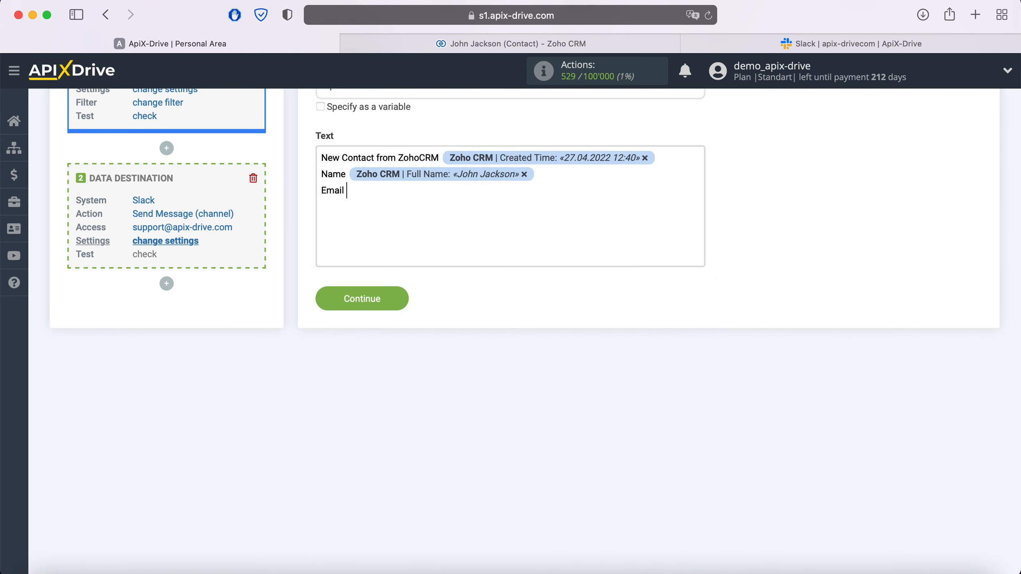
pyautogui.click(365, 190)
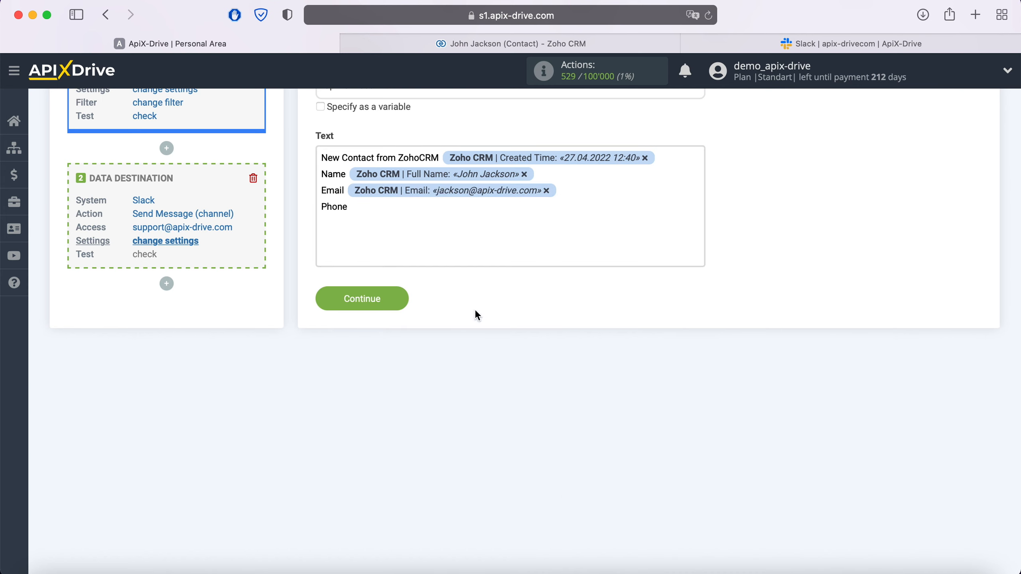
# Step: Add the Phone line with Mobile and the Product line with Description, then continue
pyautogui.click(391, 207)
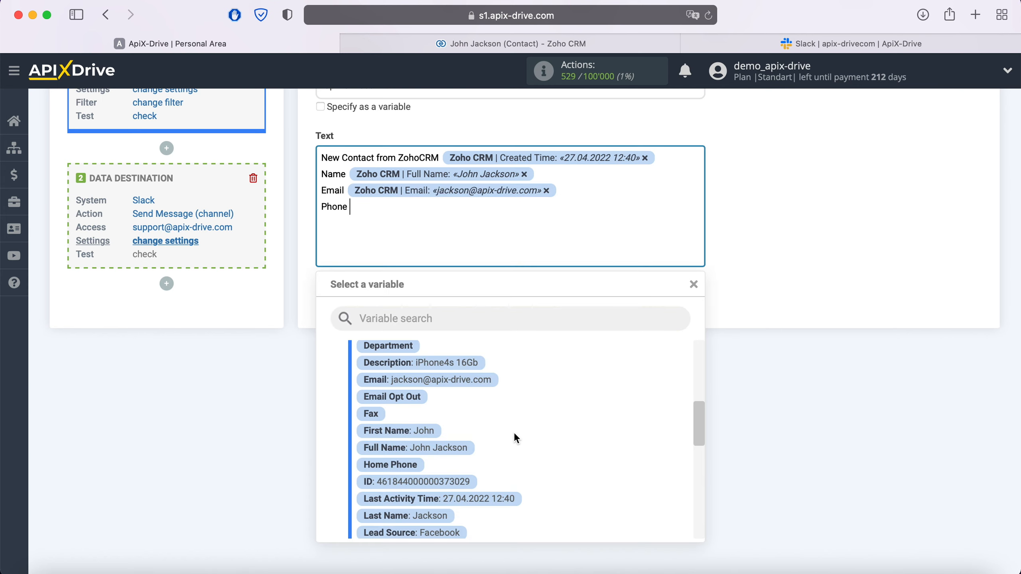
pyautogui.scroll(-3)
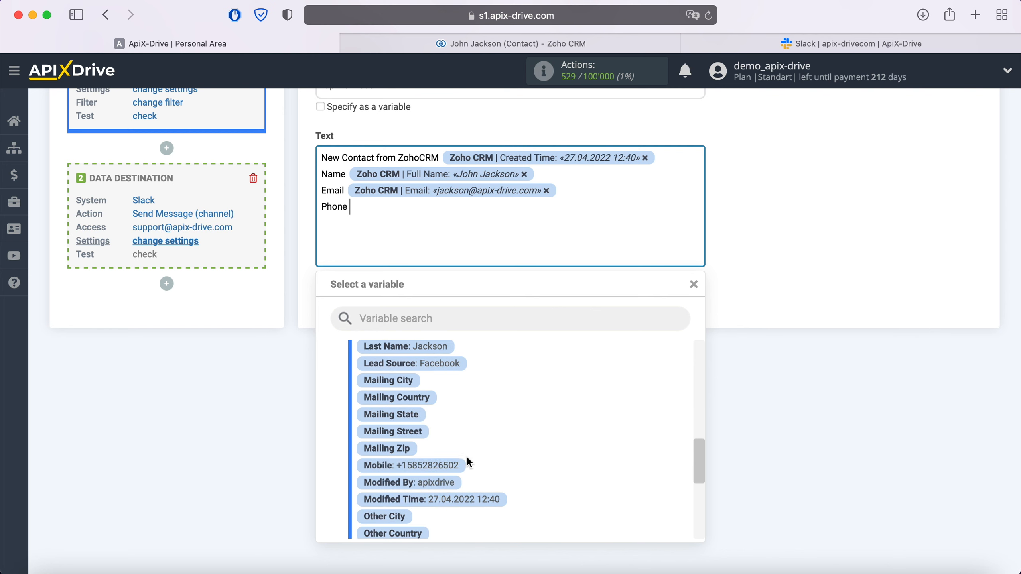
pyautogui.click(411, 465)
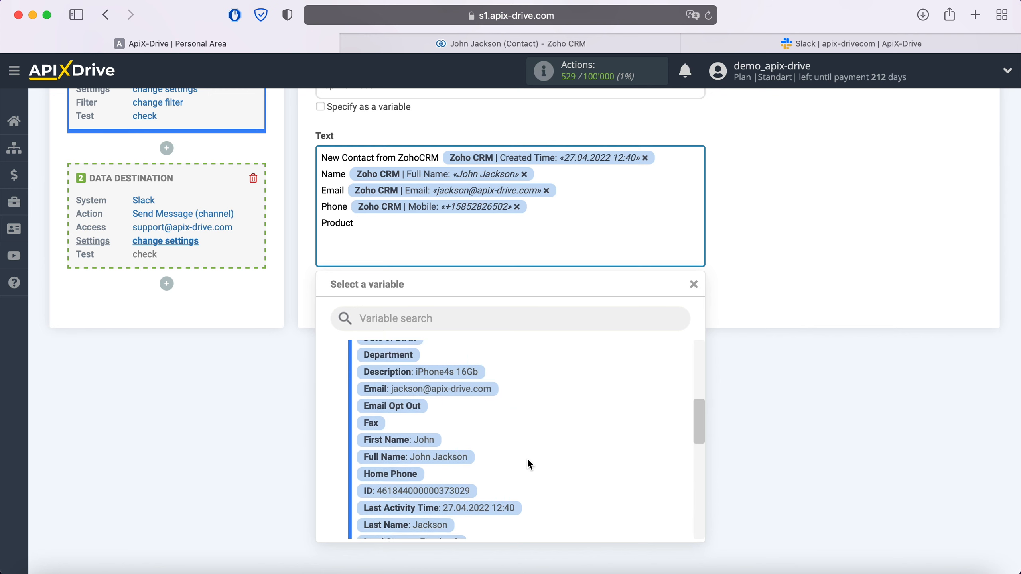
pyautogui.click(421, 372)
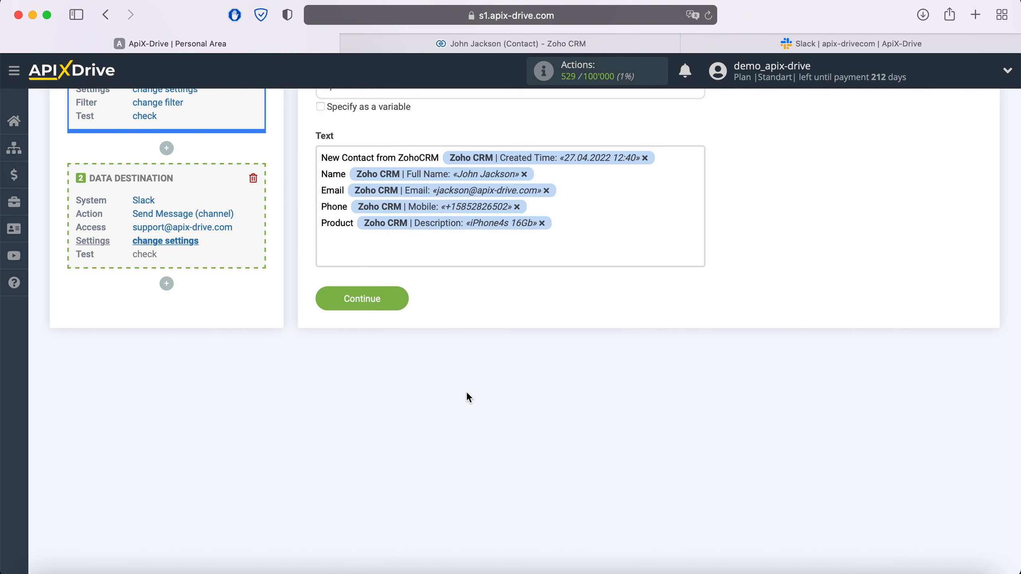
pyautogui.click(361, 298)
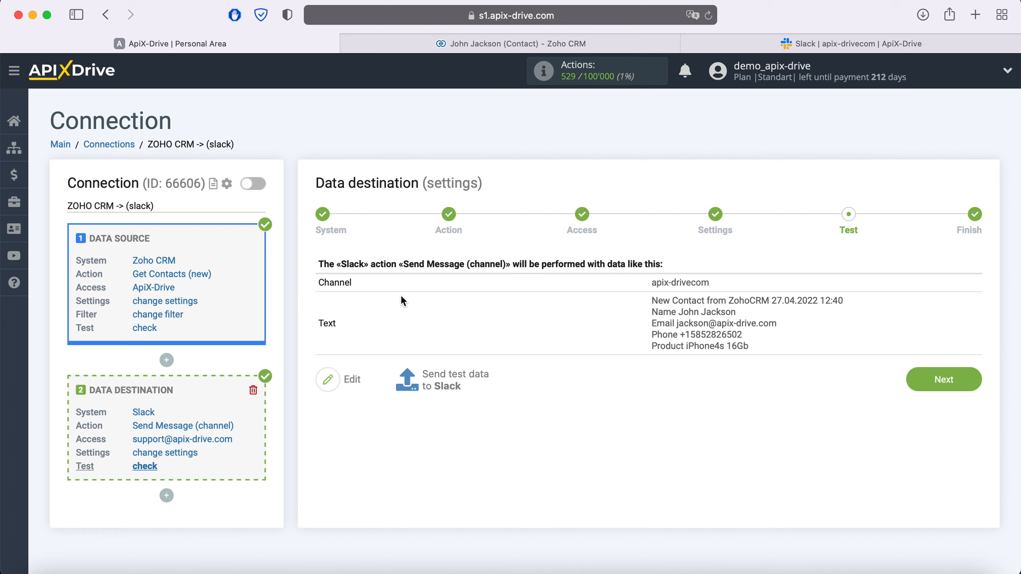
pyautogui.moveTo(352, 383)
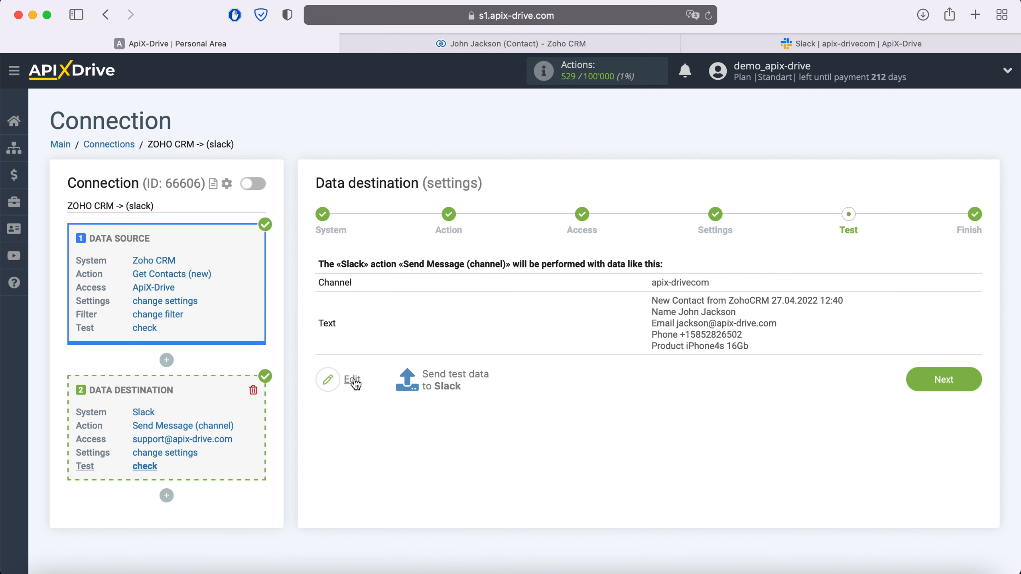
# Step: Send the test contact message to Slack and switch over to Slack to check it
pyautogui.click(406, 380)
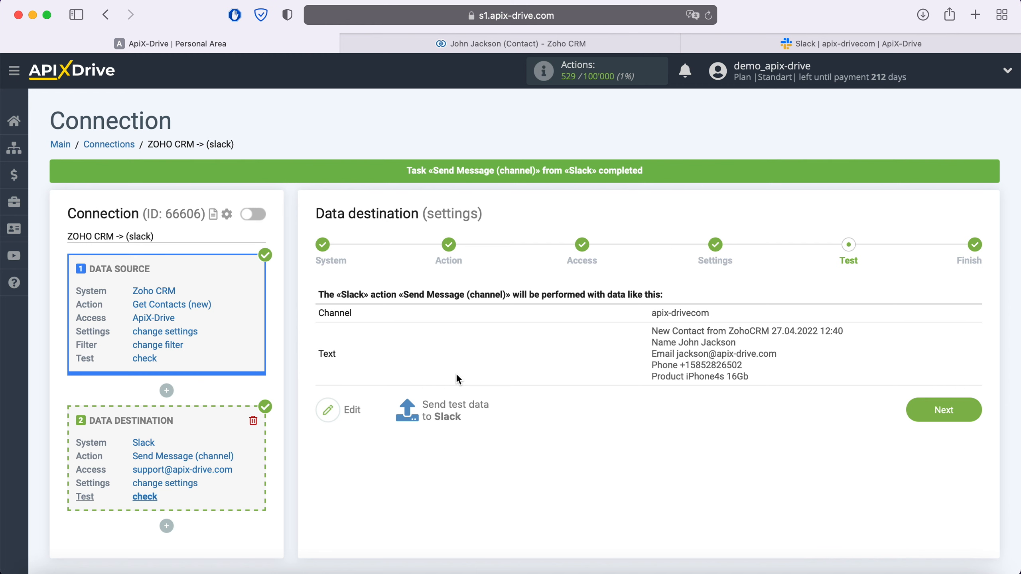
pyautogui.click(850, 43)
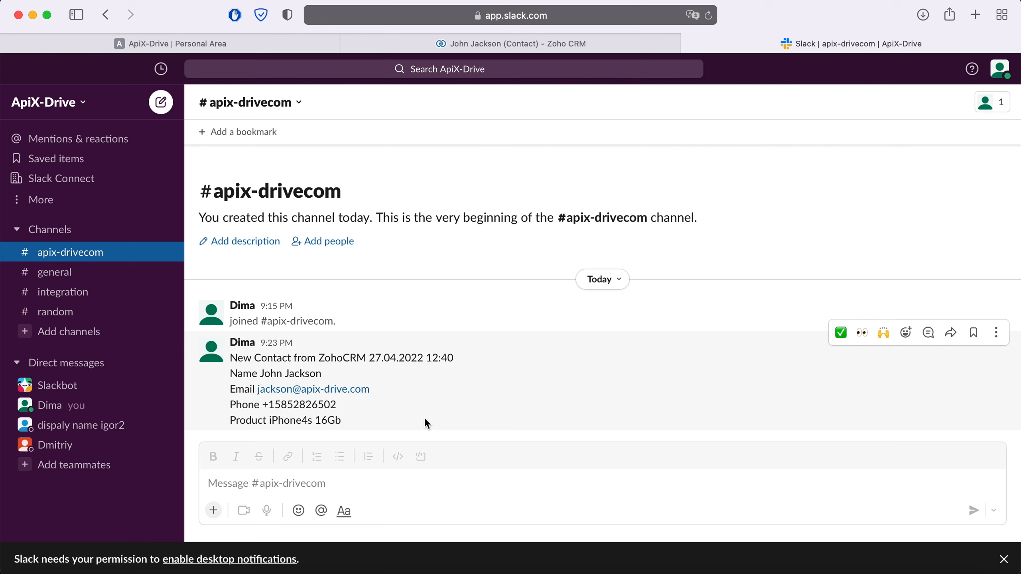
# Step: Return from Slack to the ApiX-Drive connection's test step
pyautogui.click(179, 43)
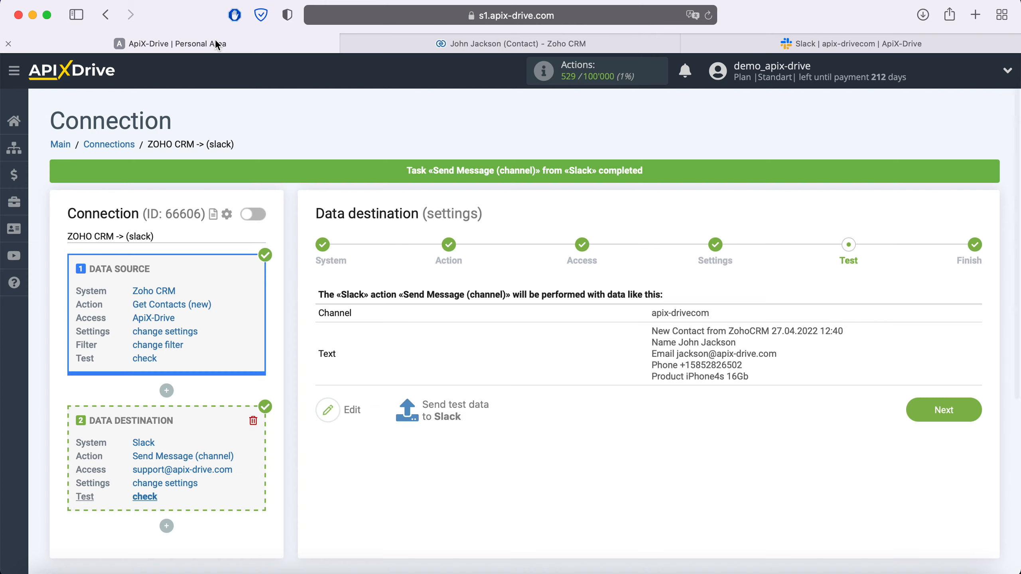
# Step: Reach the Finish step and enable auto-update for the Zoho CRM to Slack connection
pyautogui.click(943, 409)
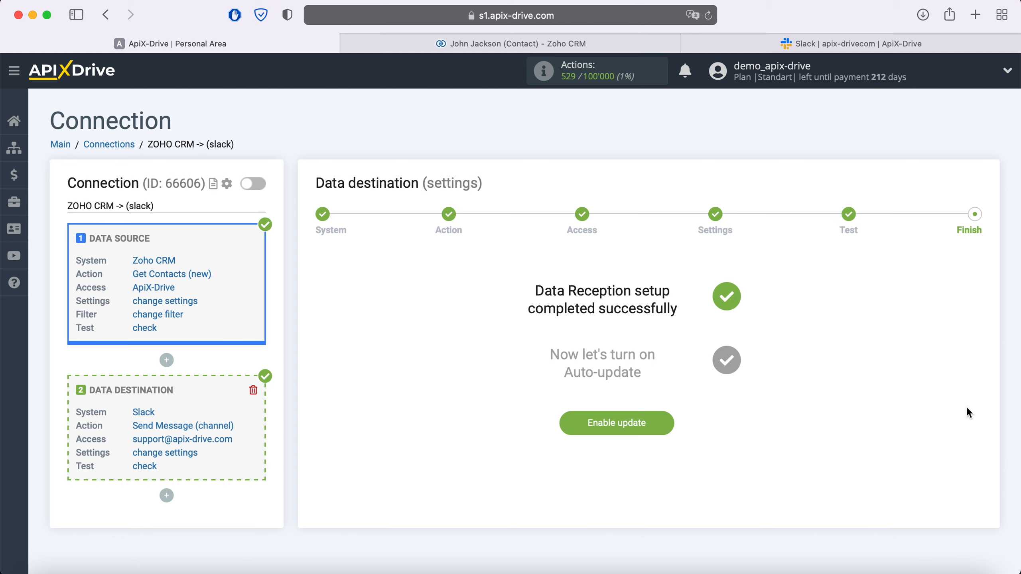
pyautogui.moveTo(803, 422)
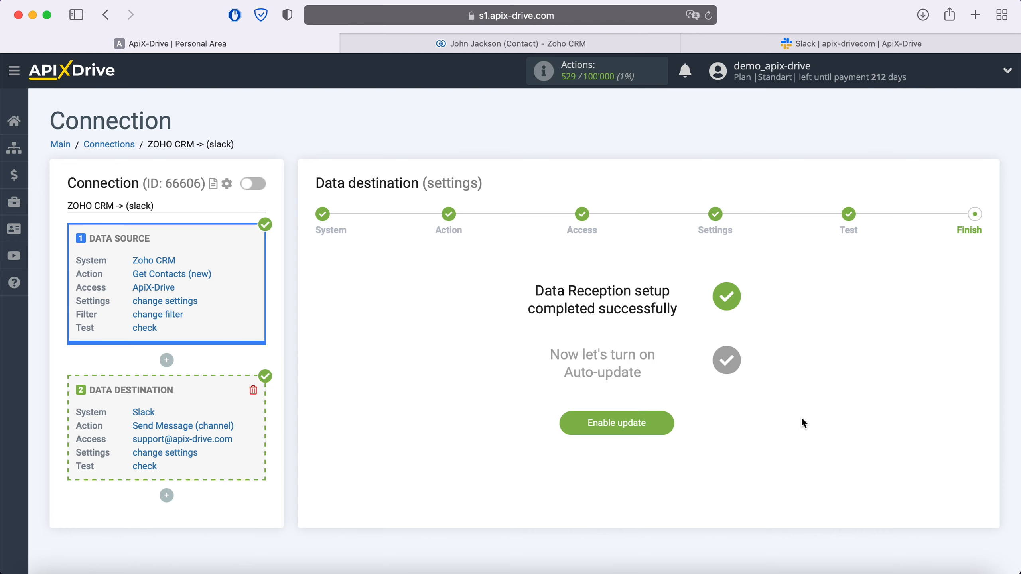
pyautogui.click(615, 423)
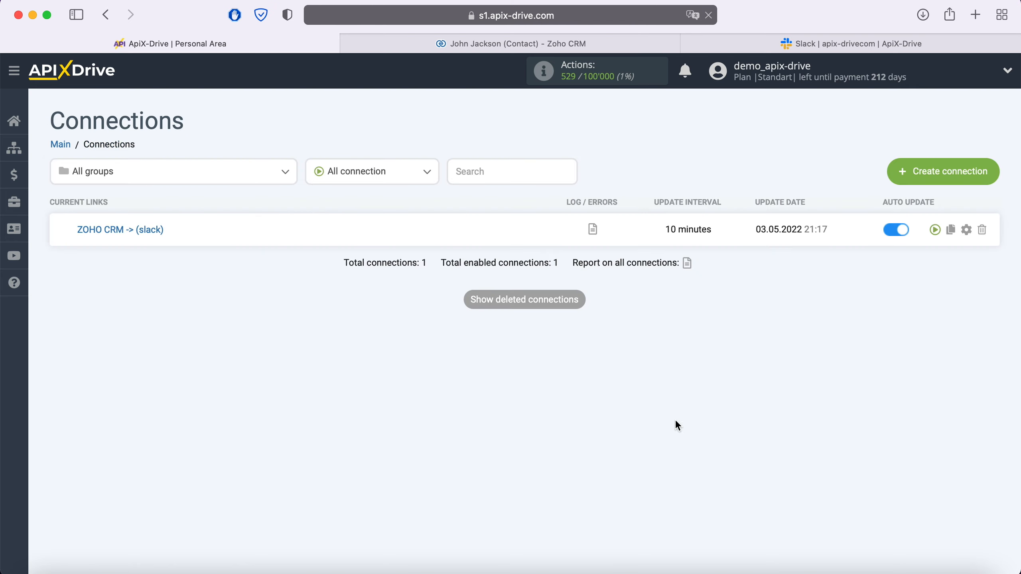
# Step: Set the connection's update interval to 5 minutes in its settings and save
pyautogui.click(966, 229)
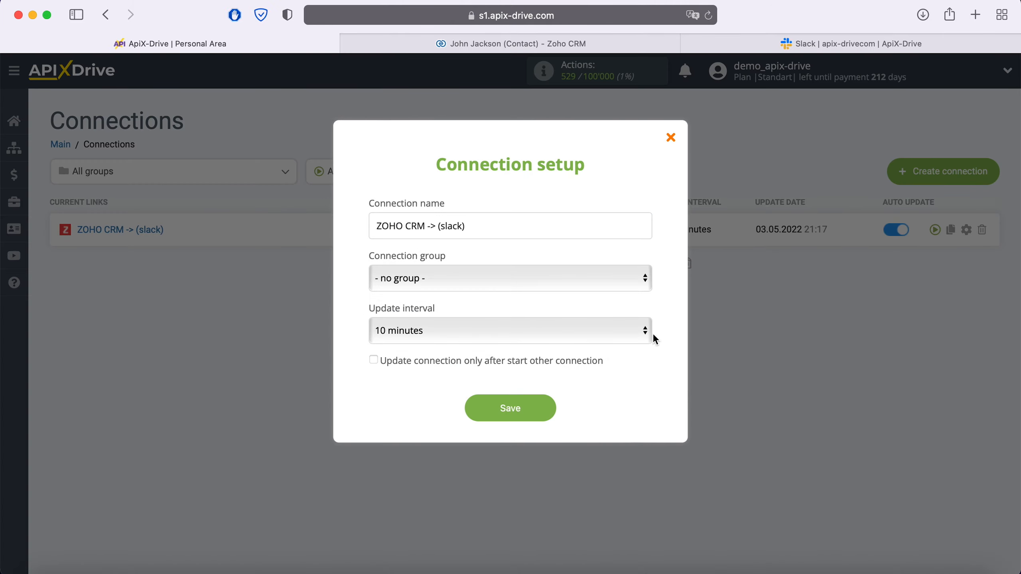
pyautogui.click(510, 331)
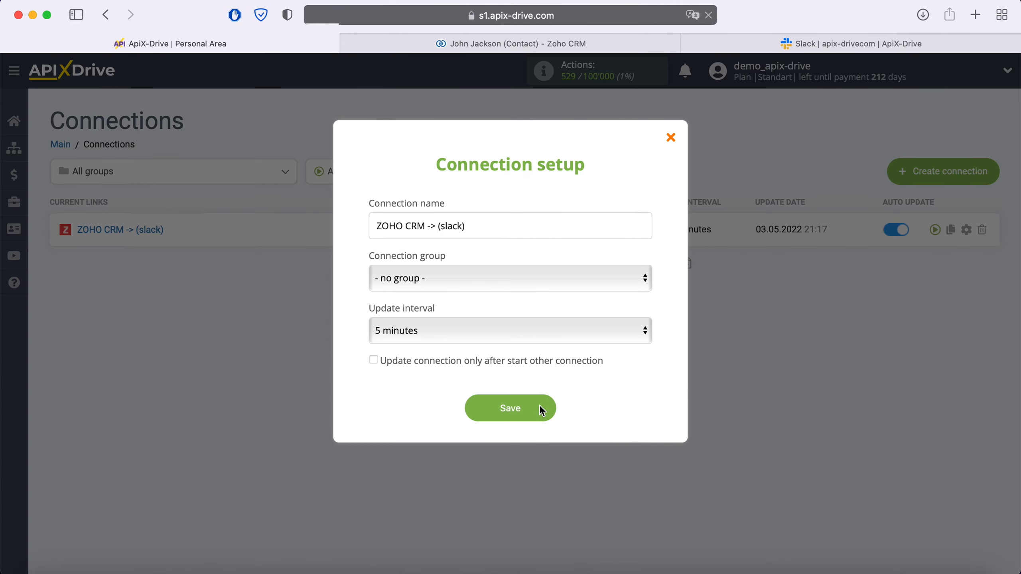
pyautogui.click(510, 409)
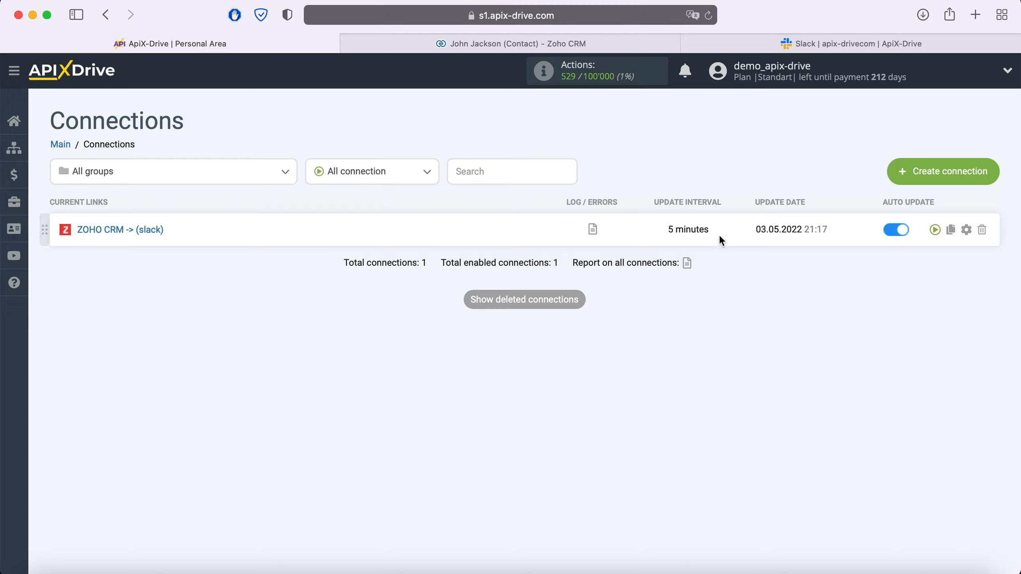